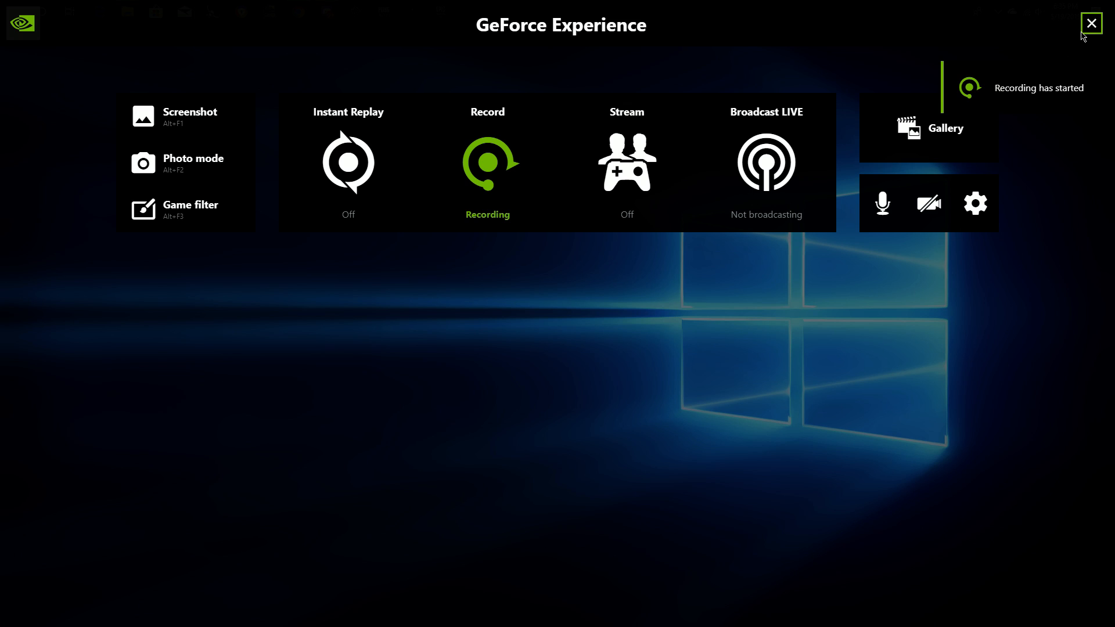
Step: Close the GeForce Experience overlay to reveal the plain desktop
{"action": "left_click", "coordinate": [1091, 23]}
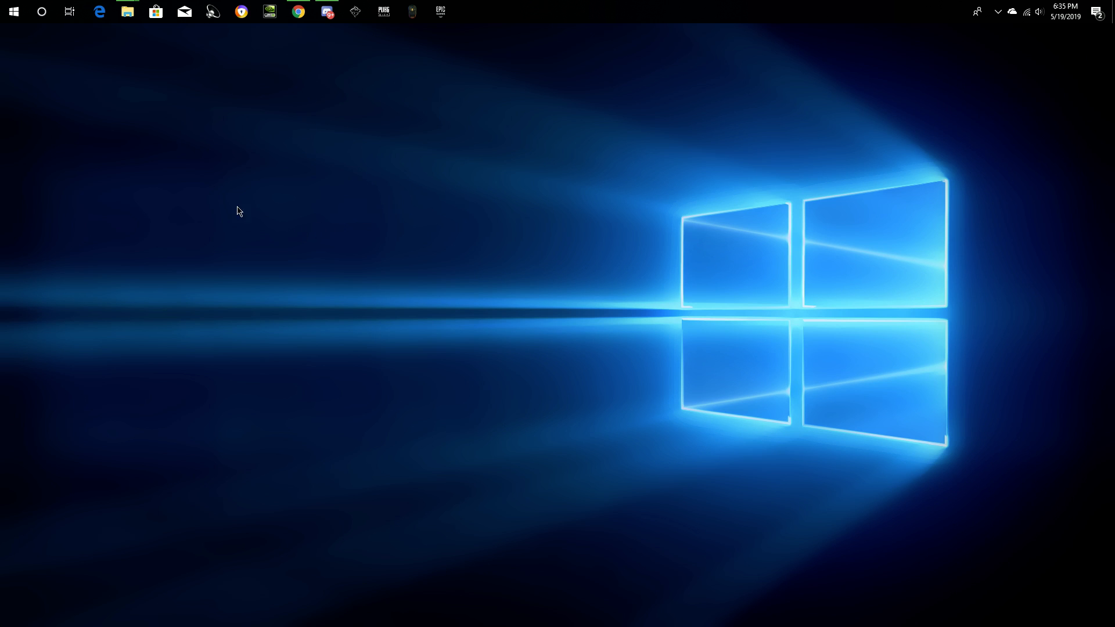
{"action": "mouse_move", "coordinate": [226, 113]}
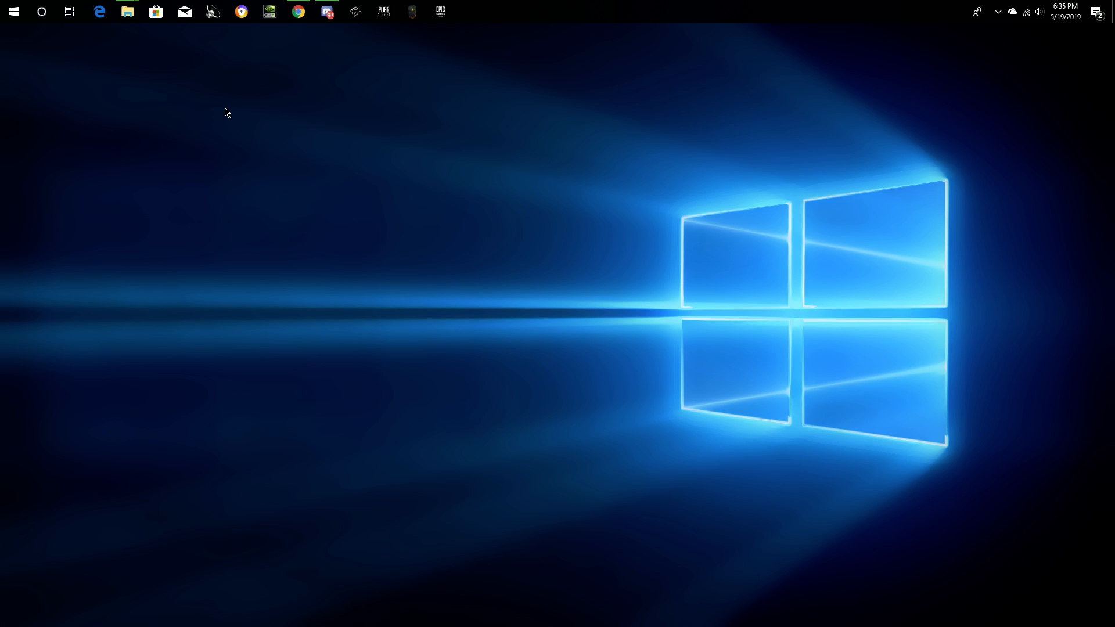
{"action": "mouse_move", "coordinate": [240, 129]}
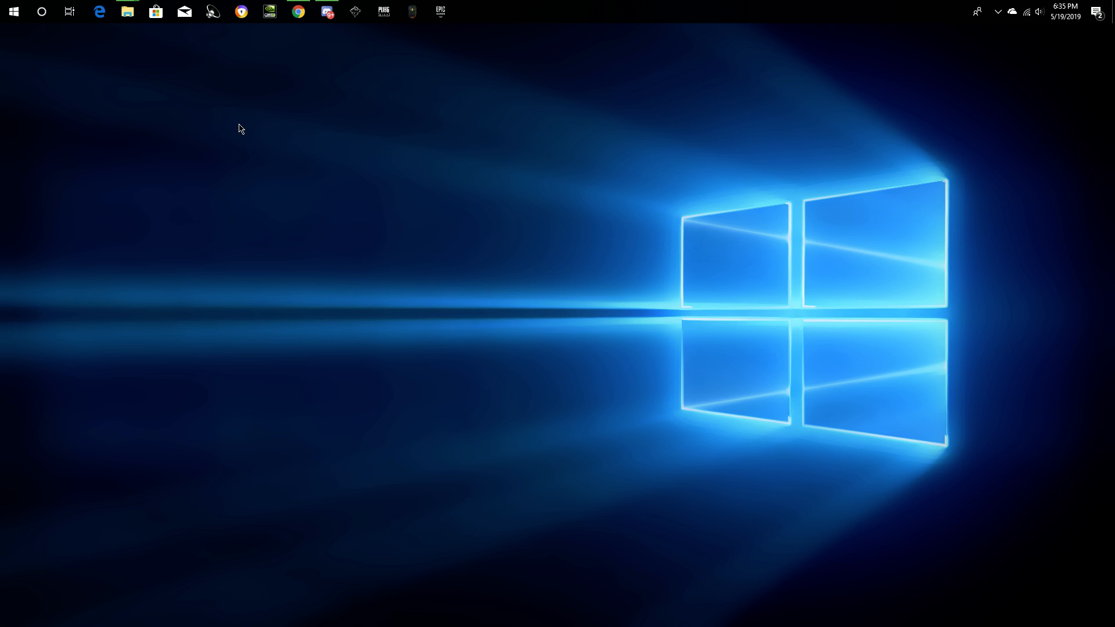
{"action": "mouse_move", "coordinate": [221, 127]}
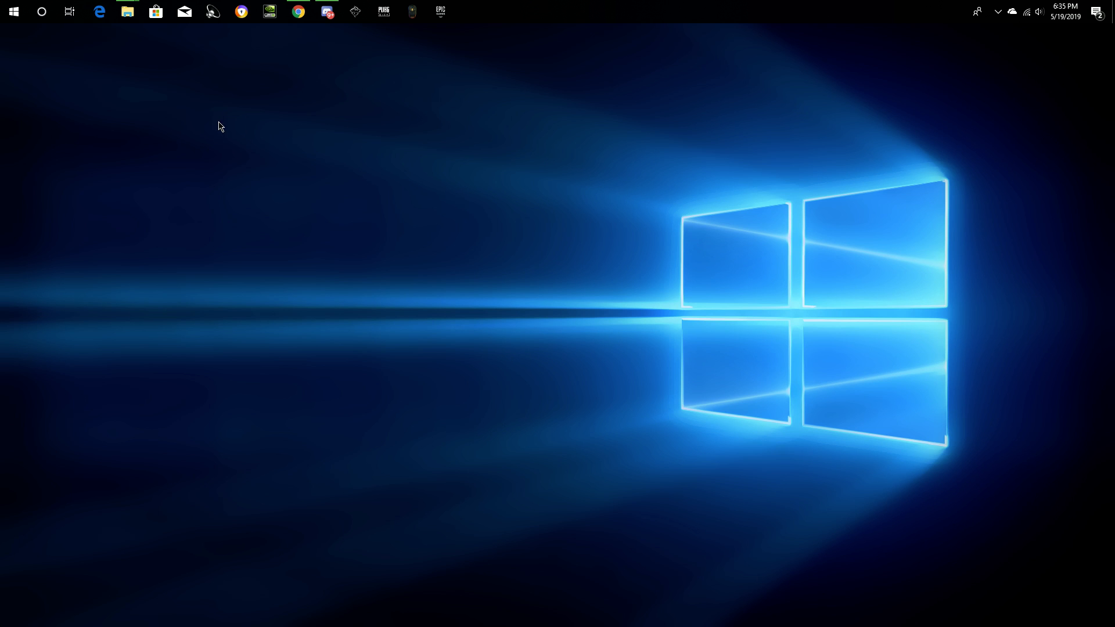
{"action": "mouse_move", "coordinate": [235, 54]}
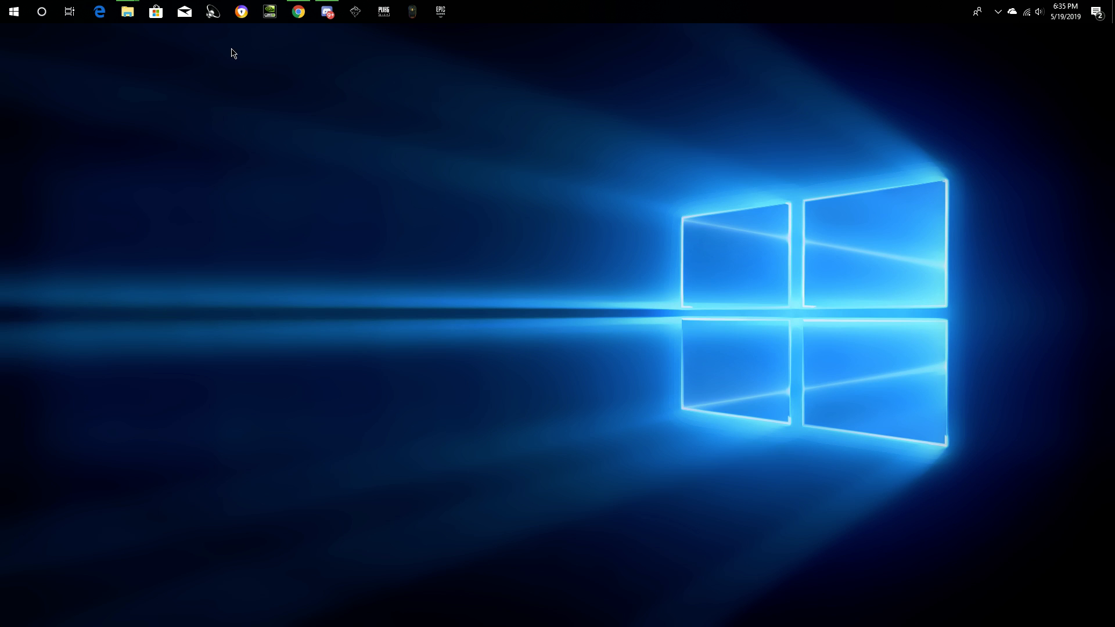
{"action": "left_click", "coordinate": [41, 12]}
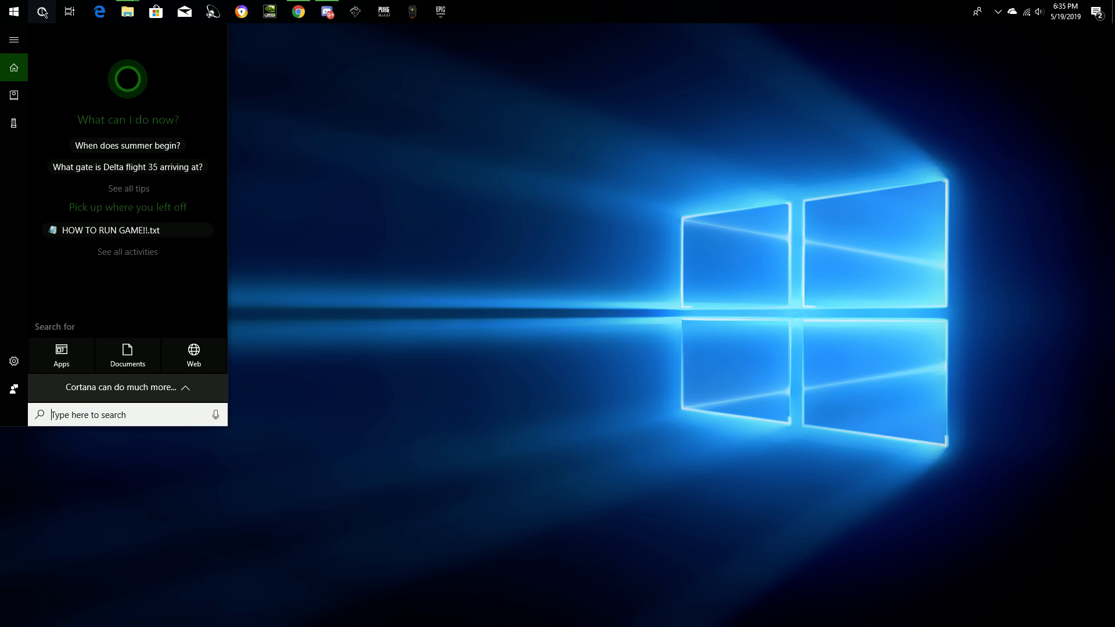
{"action": "left_click", "coordinate": [298, 11]}
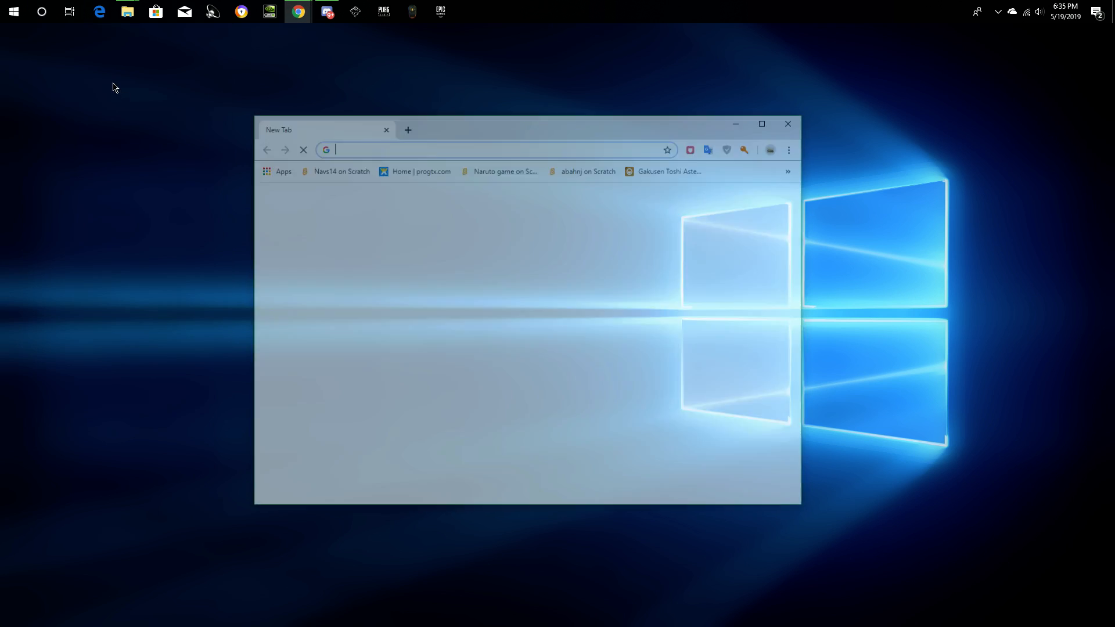
{"action": "left_click", "coordinate": [760, 123]}
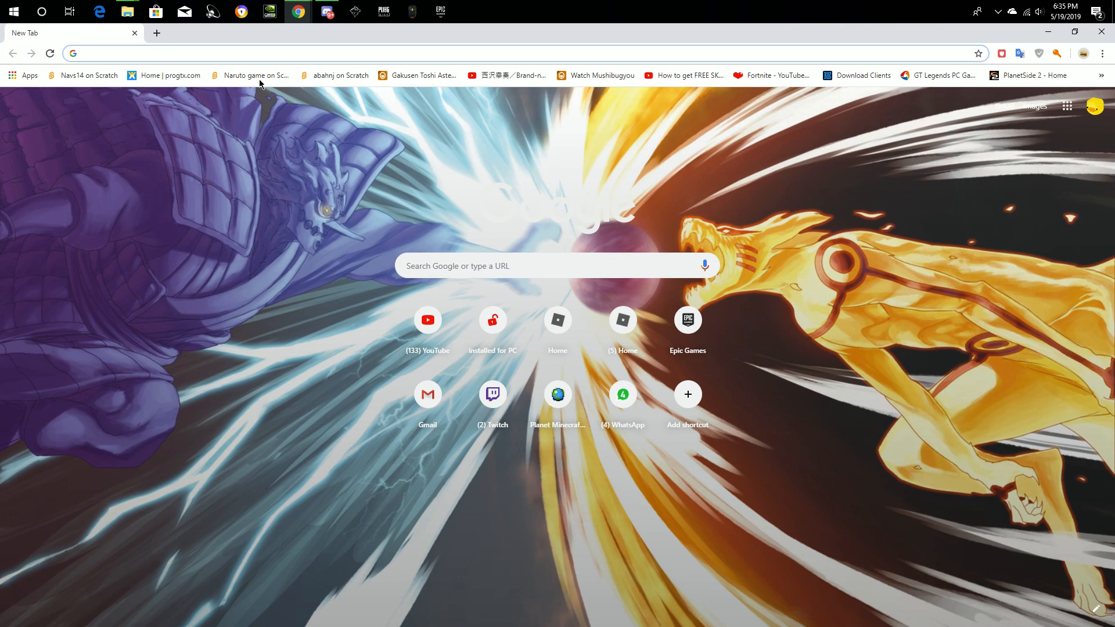
{"action": "type", "text": "https://www.x360ce.com/"}
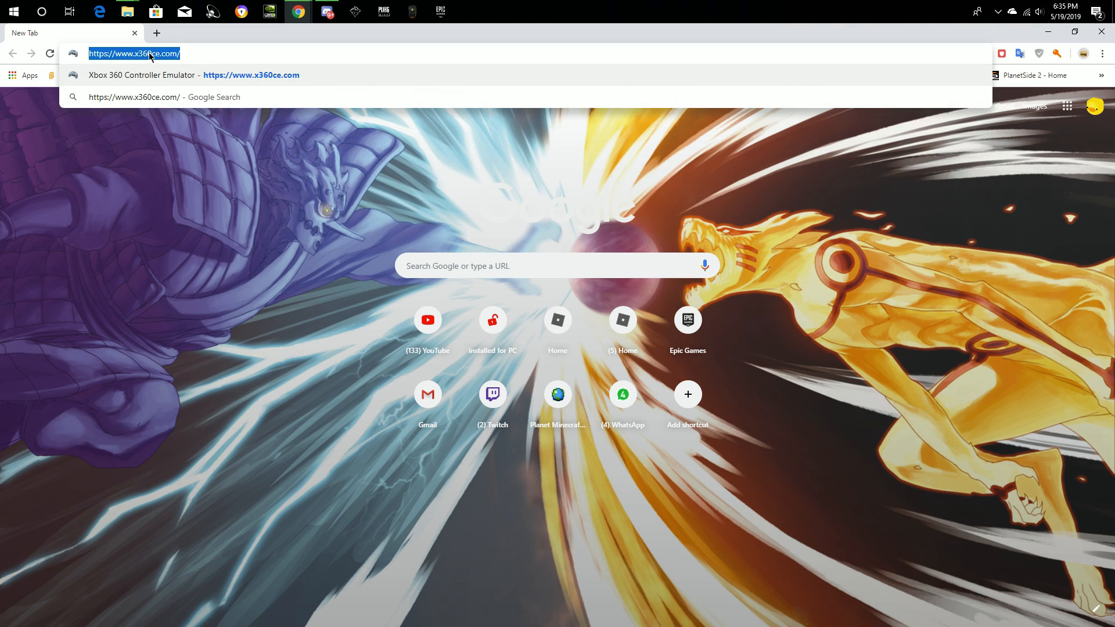
{"action": "mouse_move", "coordinate": [176, 63]}
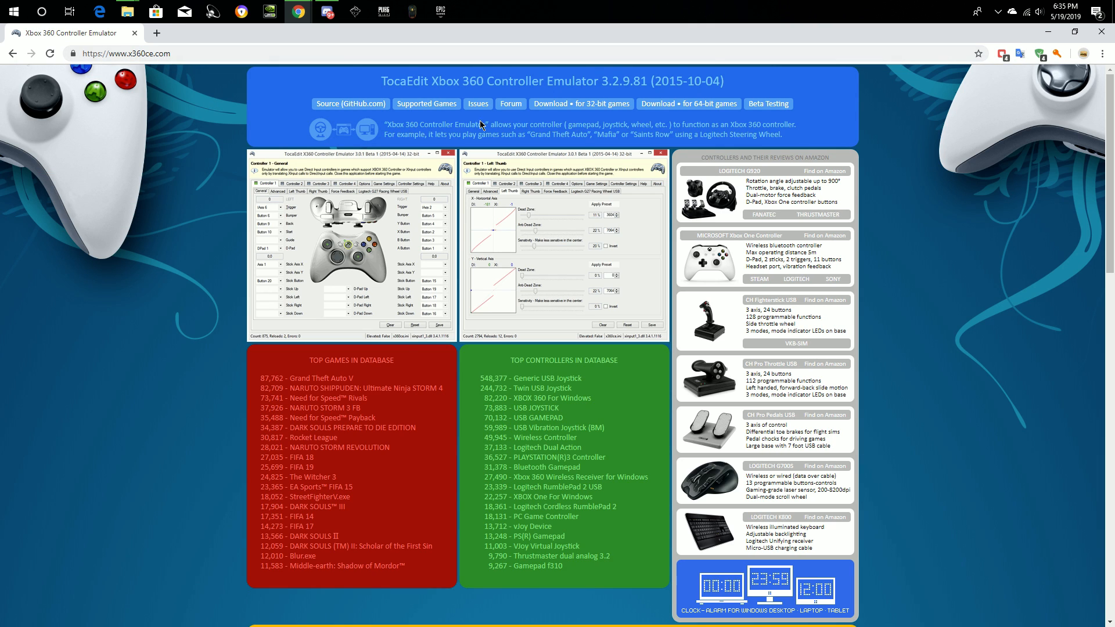
{"action": "mouse_move", "coordinate": [541, 272]}
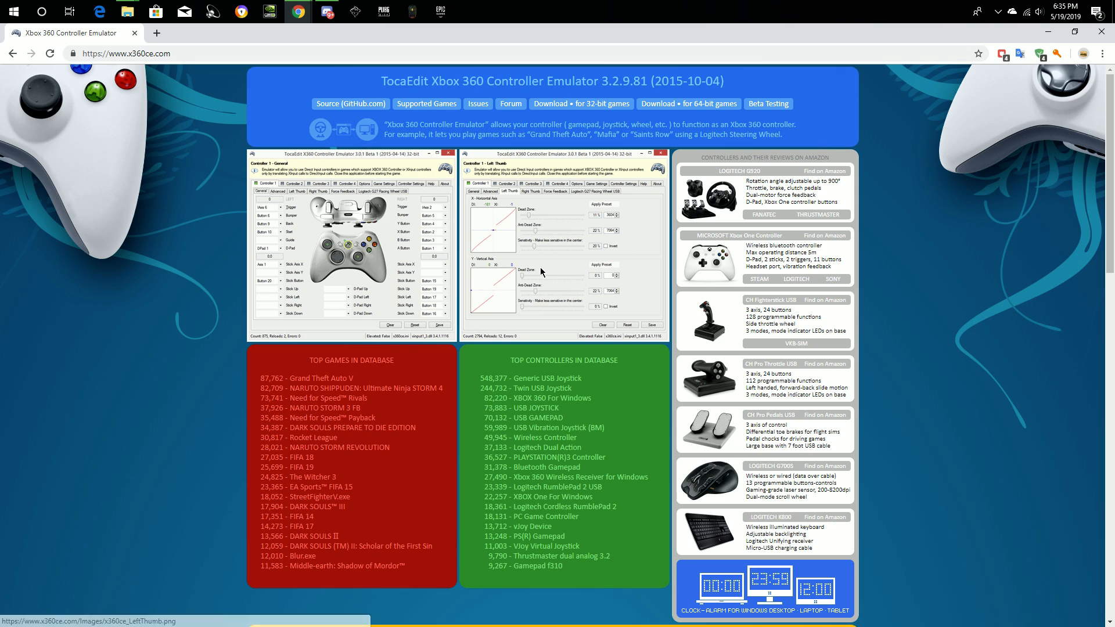
{"action": "mouse_move", "coordinate": [637, 137]}
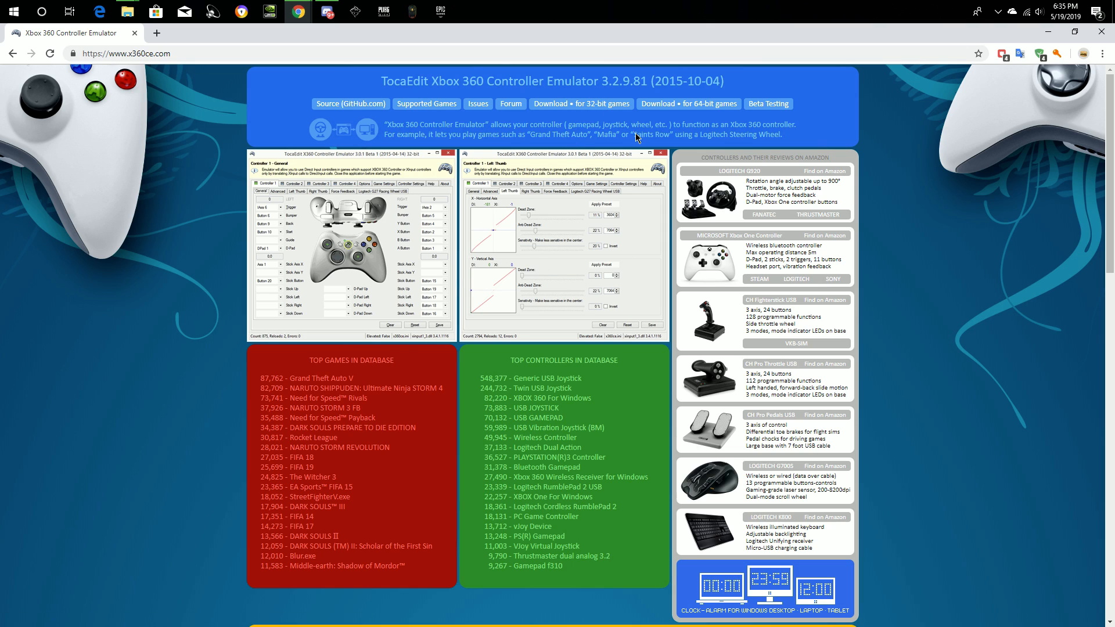
{"action": "mouse_move", "coordinate": [580, 104]}
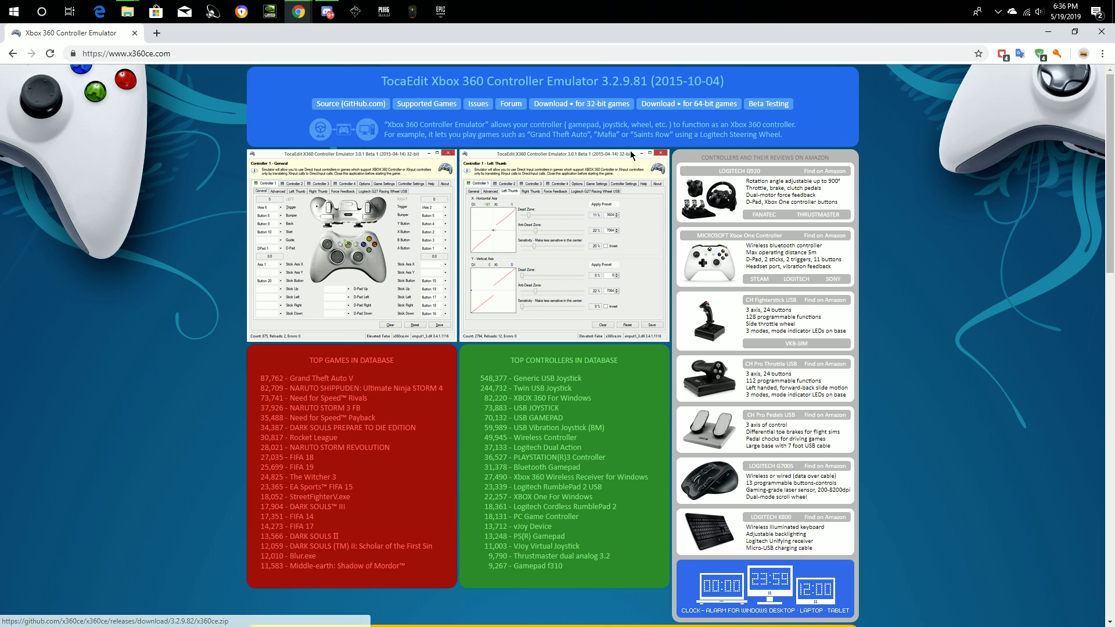
{"action": "mouse_move", "coordinate": [688, 104]}
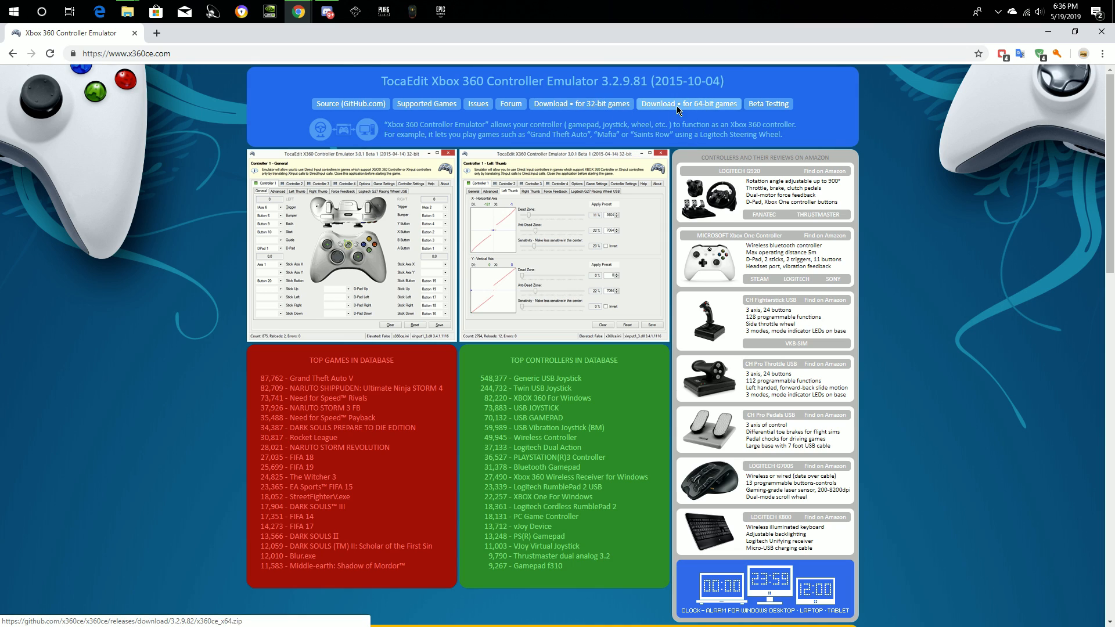
{"action": "mouse_move", "coordinate": [391, 200]}
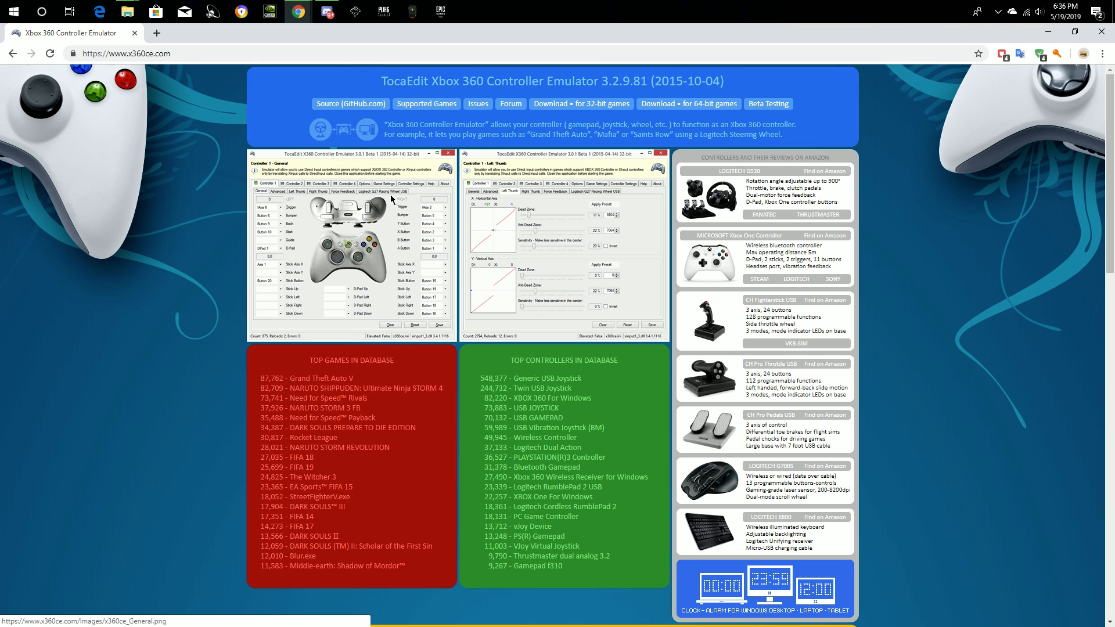
{"action": "mouse_move", "coordinate": [592, 118]}
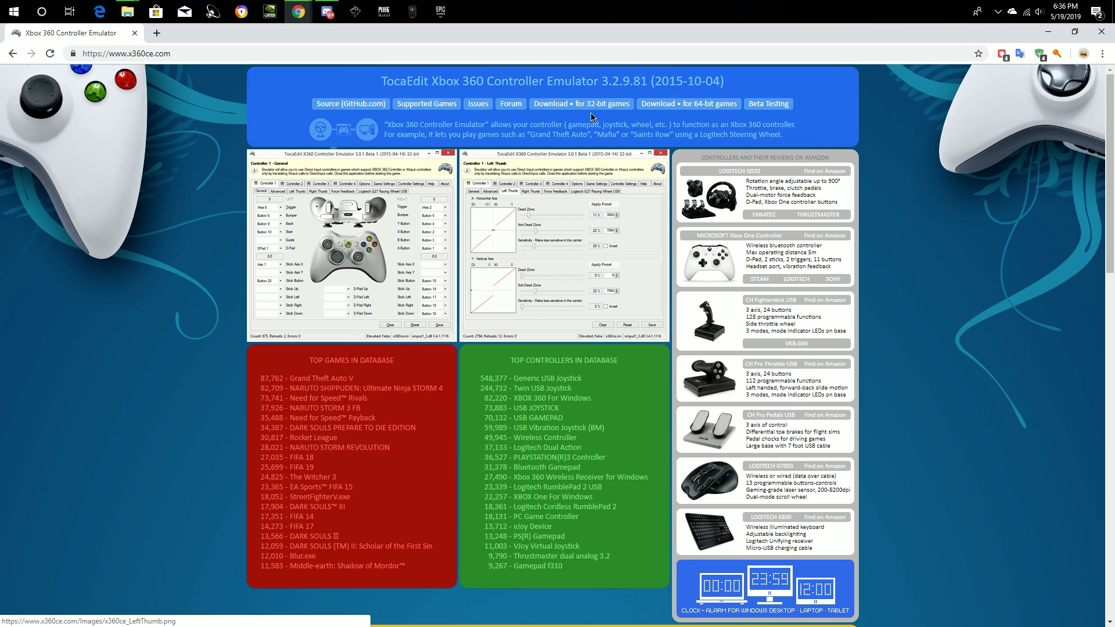
{"action": "mouse_move", "coordinate": [304, 35]}
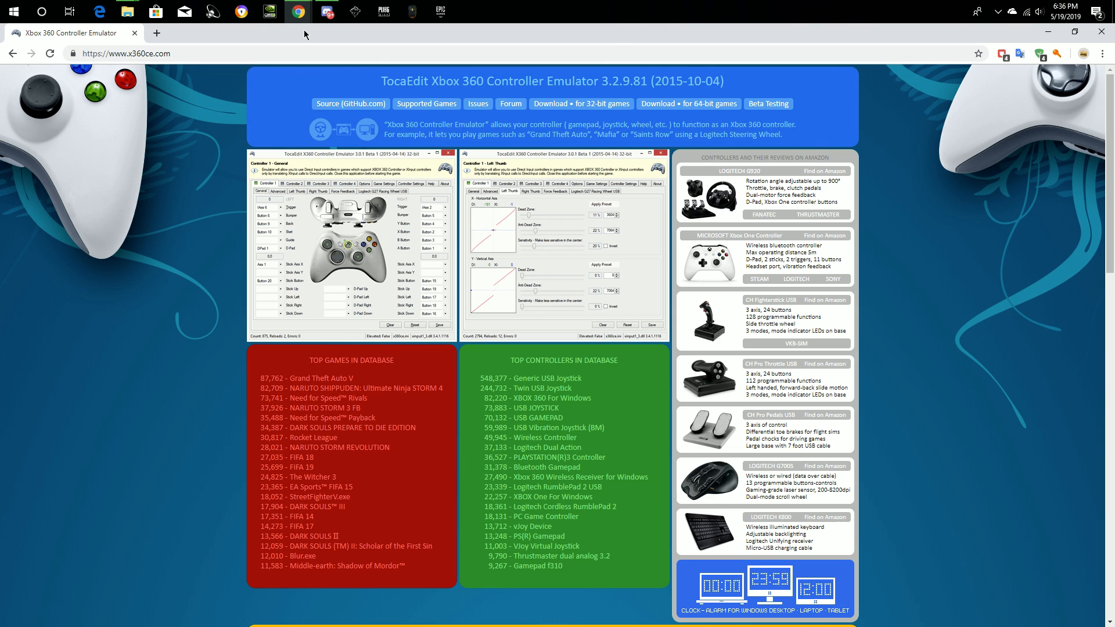
Step: Minimize Chrome and copy x360ce_x64 from E:\360EC\x360ce_x64 in File Explorer
{"action": "left_click", "coordinate": [1077, 31]}
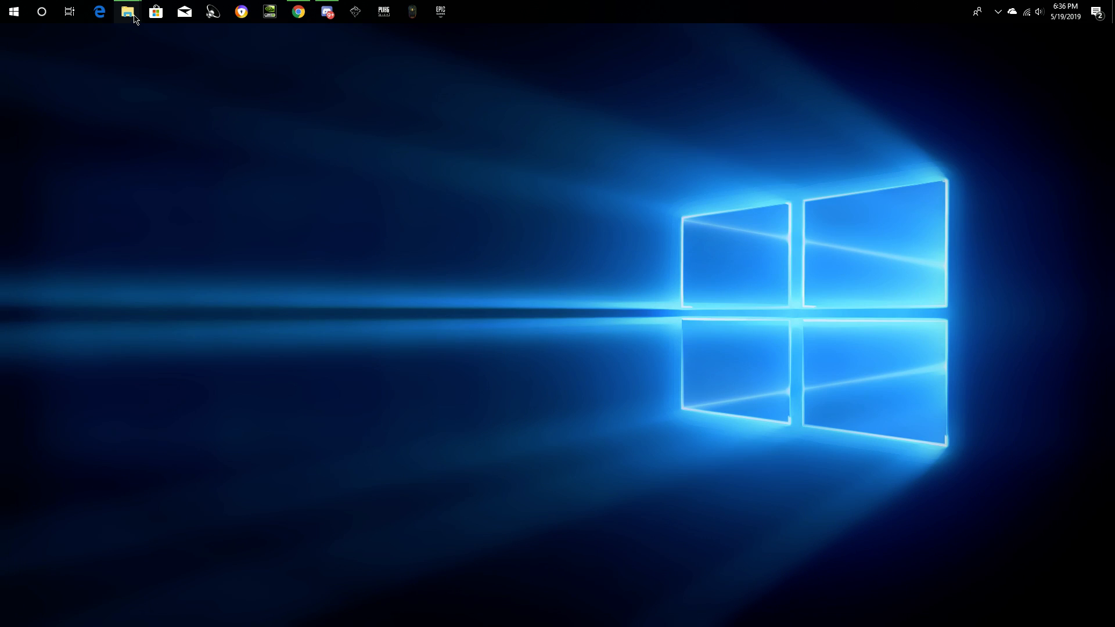
{"action": "left_click", "coordinate": [128, 13]}
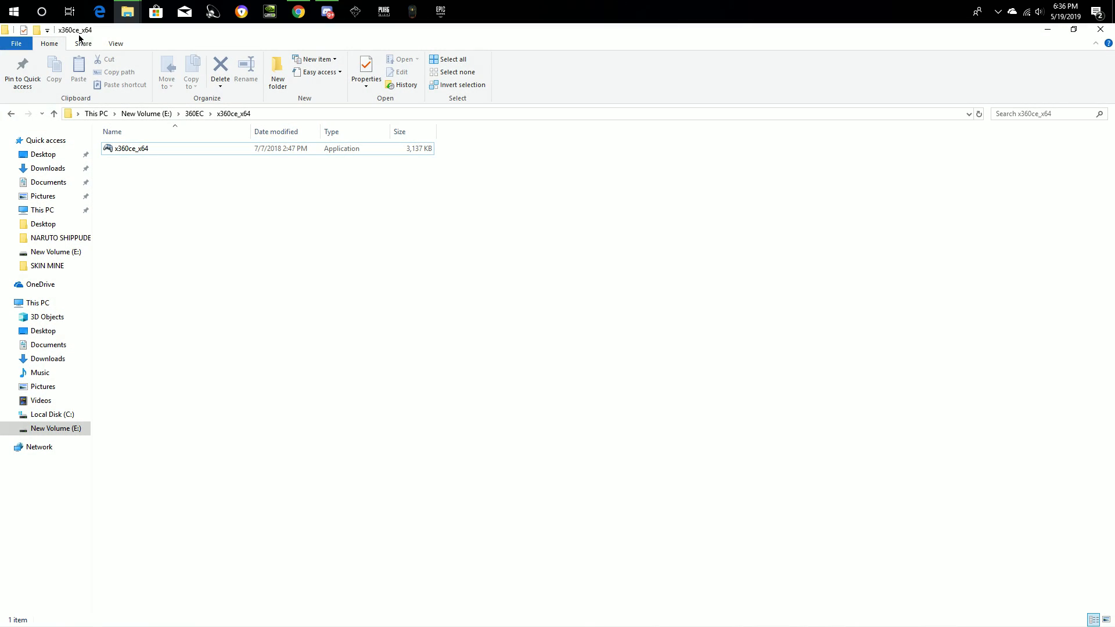
{"action": "left_click", "coordinate": [132, 148]}
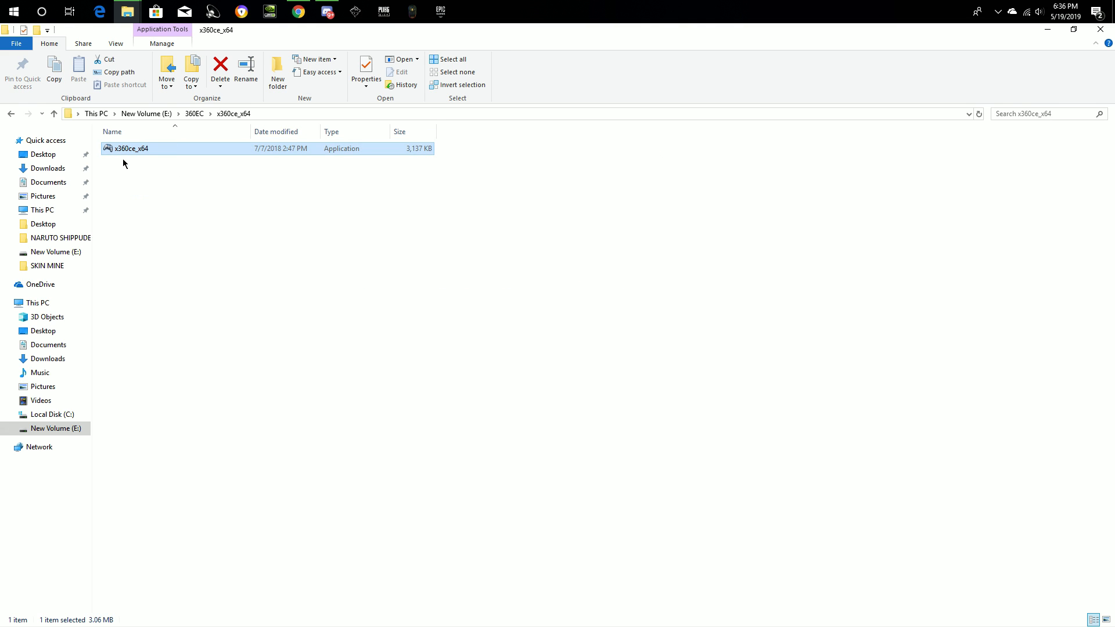
{"action": "left_click", "coordinate": [254, 164]}
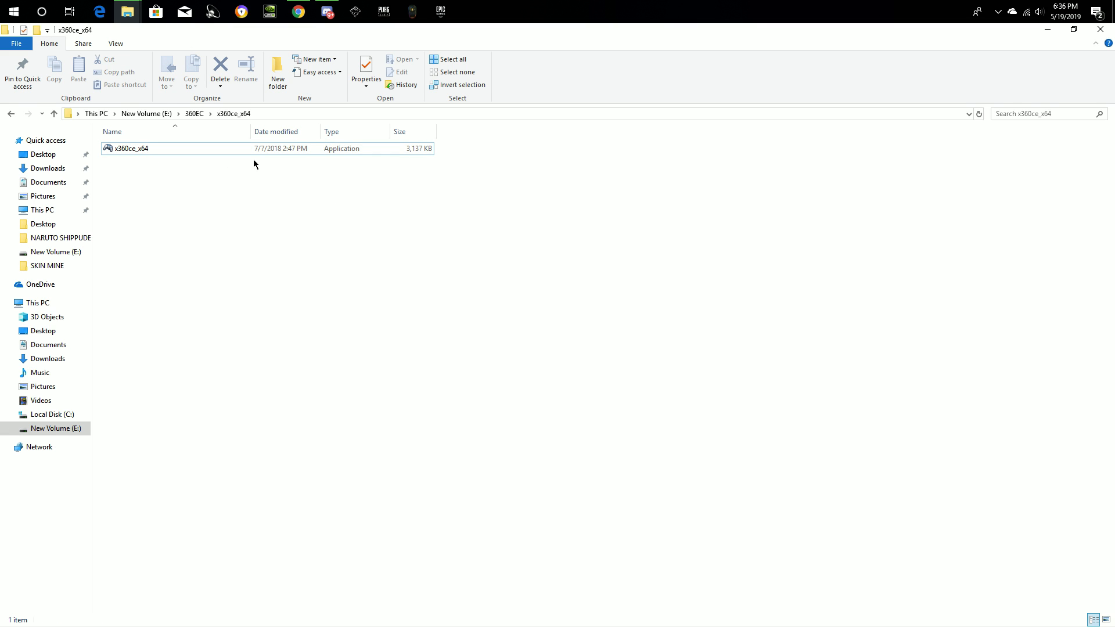
{"action": "left_click", "coordinate": [132, 148]}
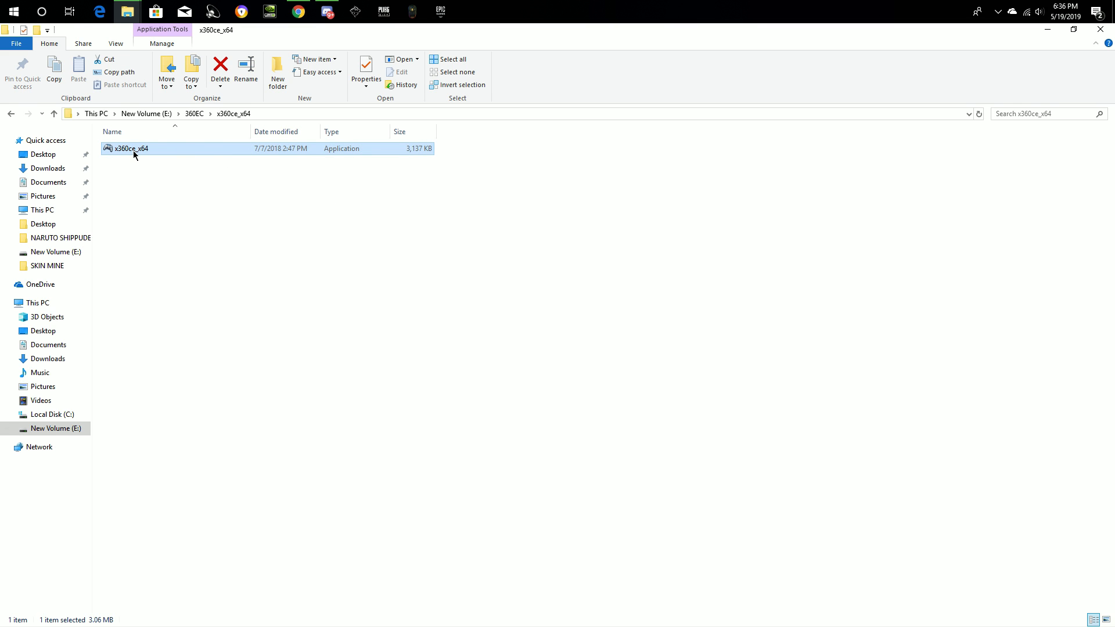
{"action": "right_click", "coordinate": [131, 148]}
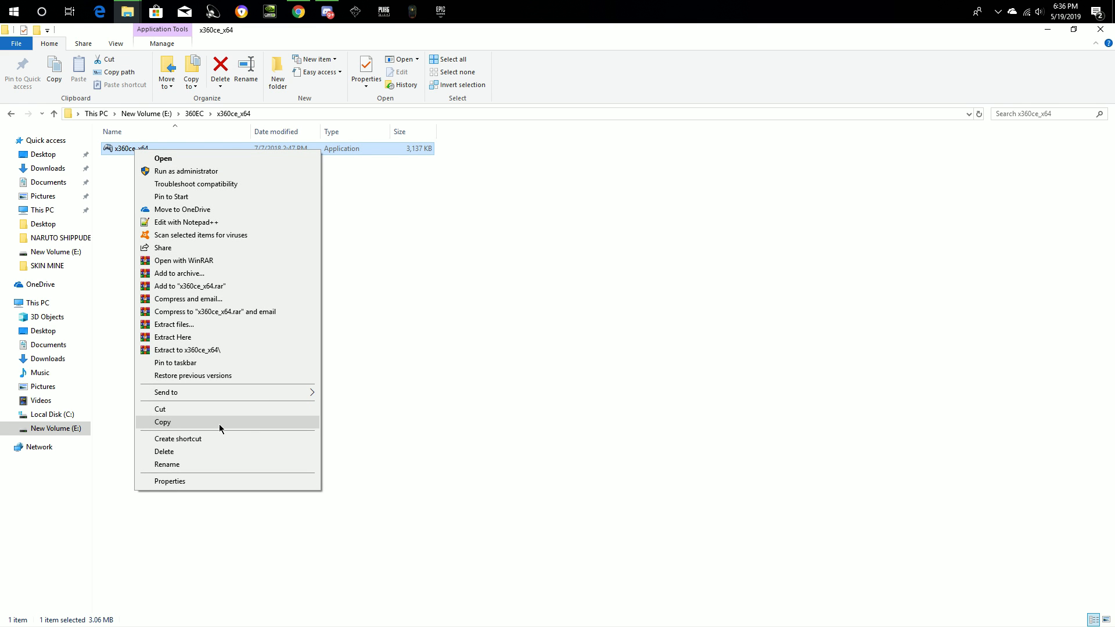
{"action": "left_click", "coordinate": [162, 422]}
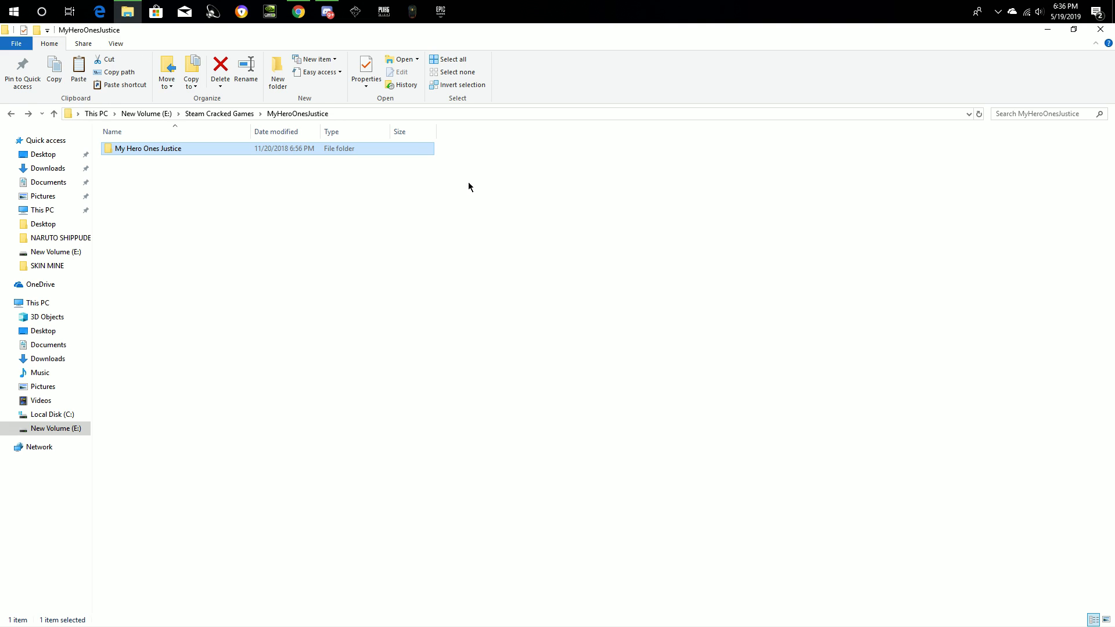
{"action": "mouse_move", "coordinate": [145, 148]}
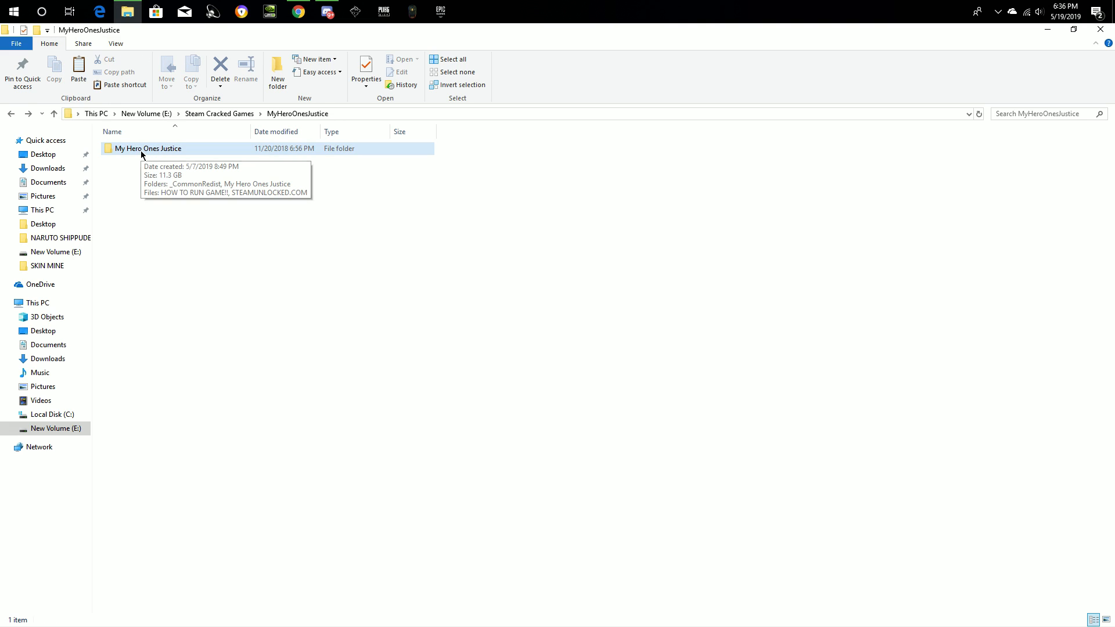
Step: Navigate through both My Hero Ones Justice folders, HeroGame and Binaries to Win64
{"action": "double_click", "coordinate": [148, 148]}
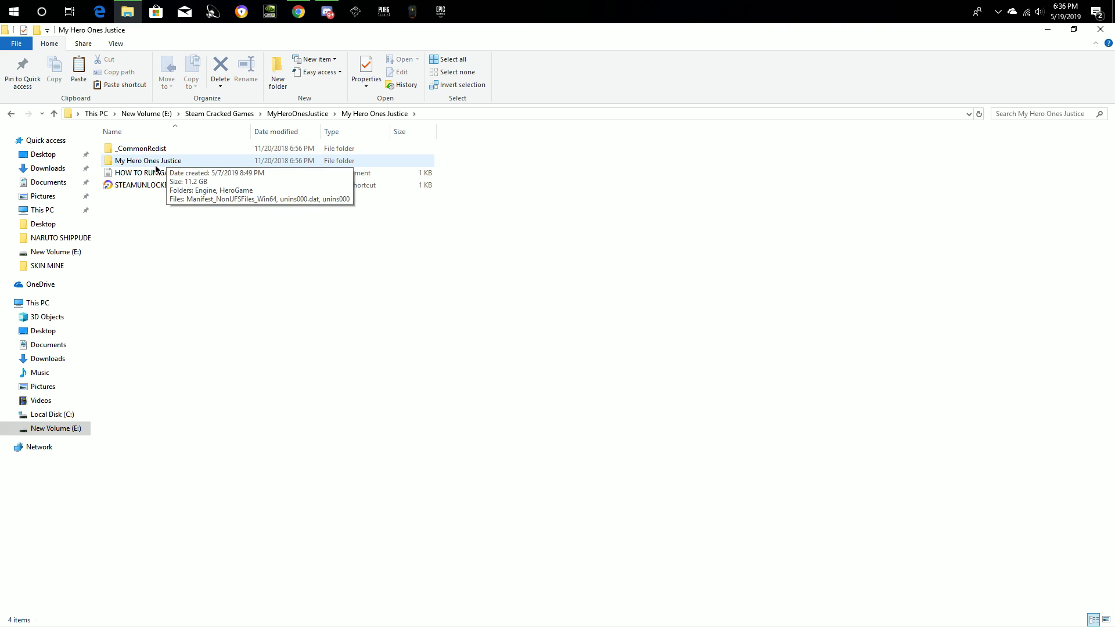
{"action": "mouse_move", "coordinate": [204, 168]}
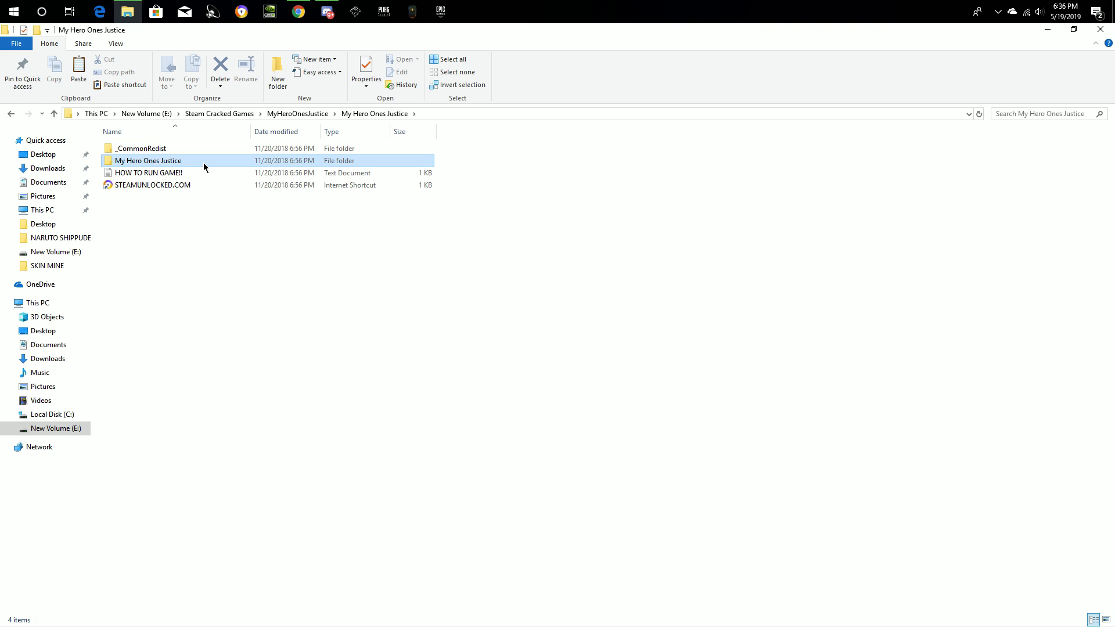
{"action": "left_click", "coordinate": [148, 160]}
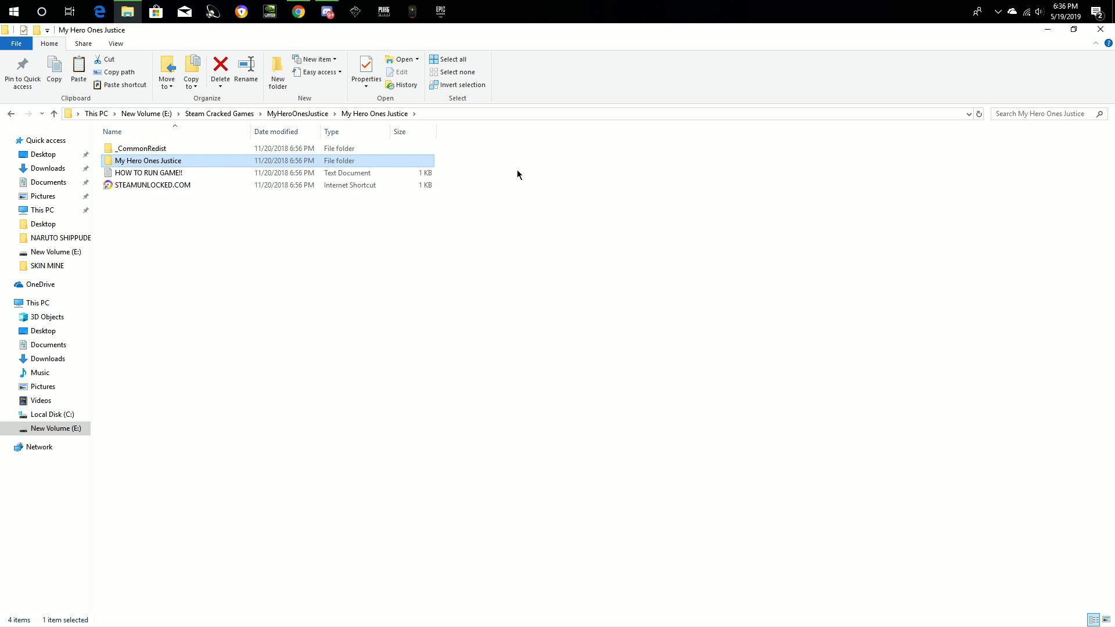
{"action": "mouse_move", "coordinate": [183, 155]}
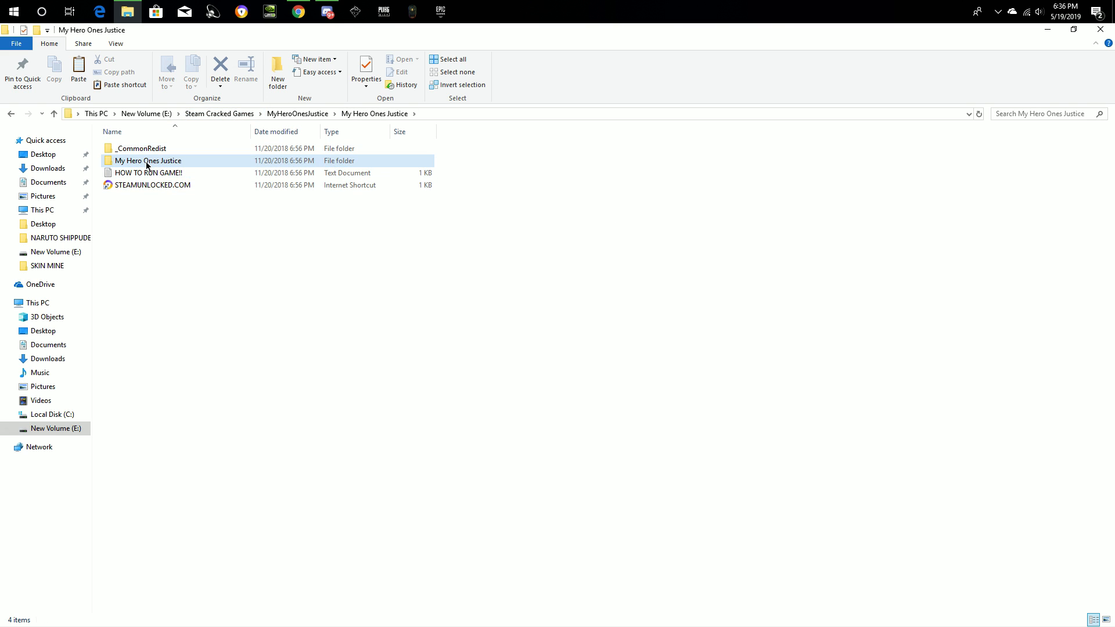
{"action": "double_click", "coordinate": [148, 160]}
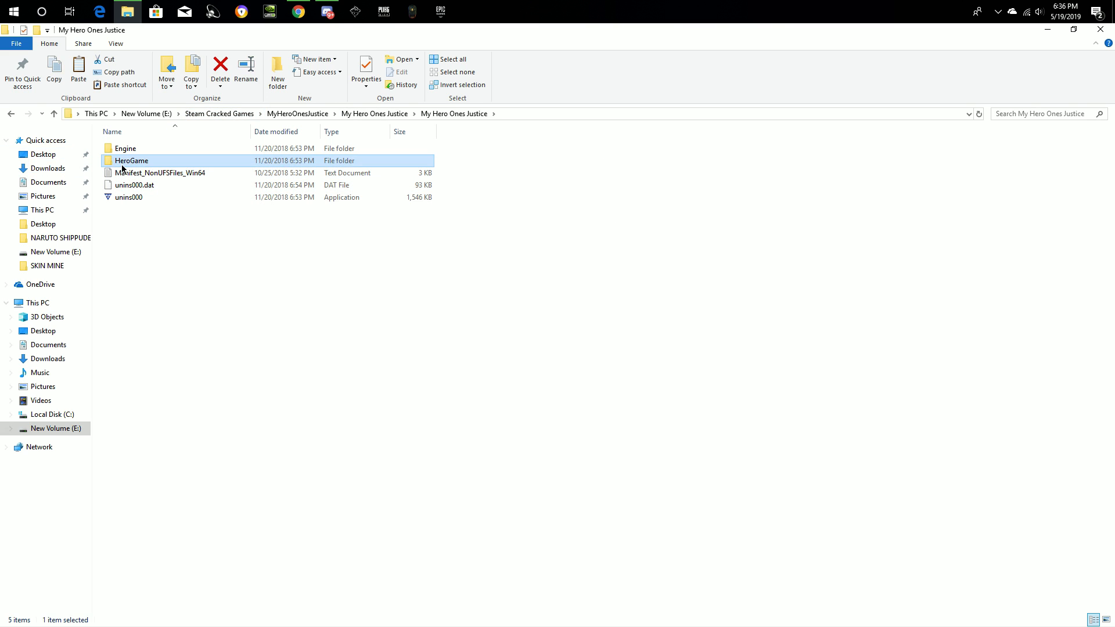
{"action": "double_click", "coordinate": [131, 160]}
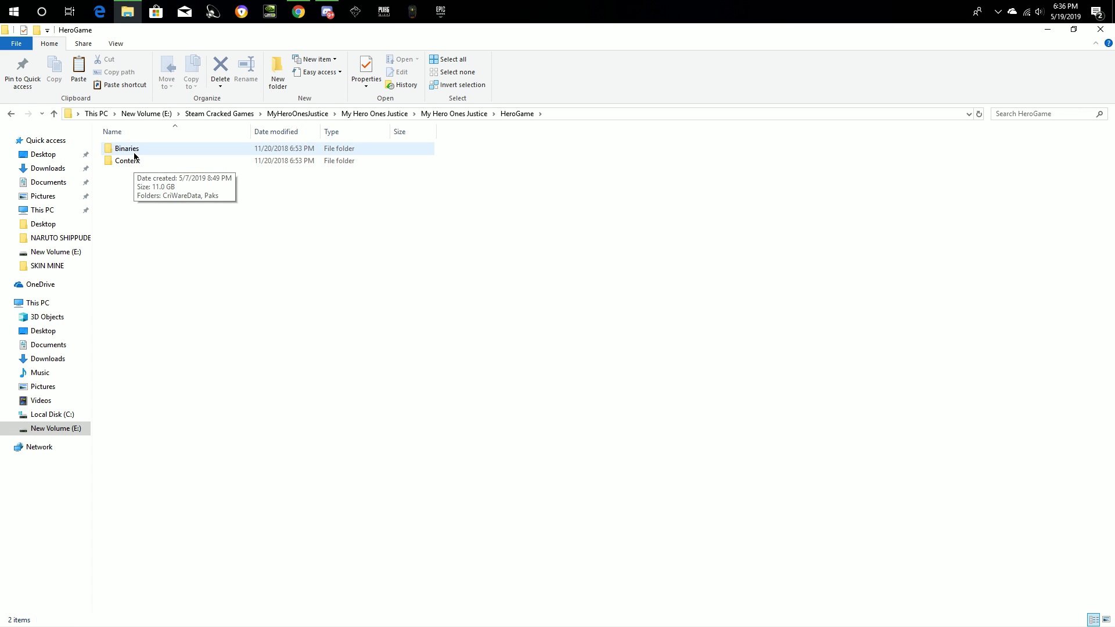
{"action": "double_click", "coordinate": [127, 148]}
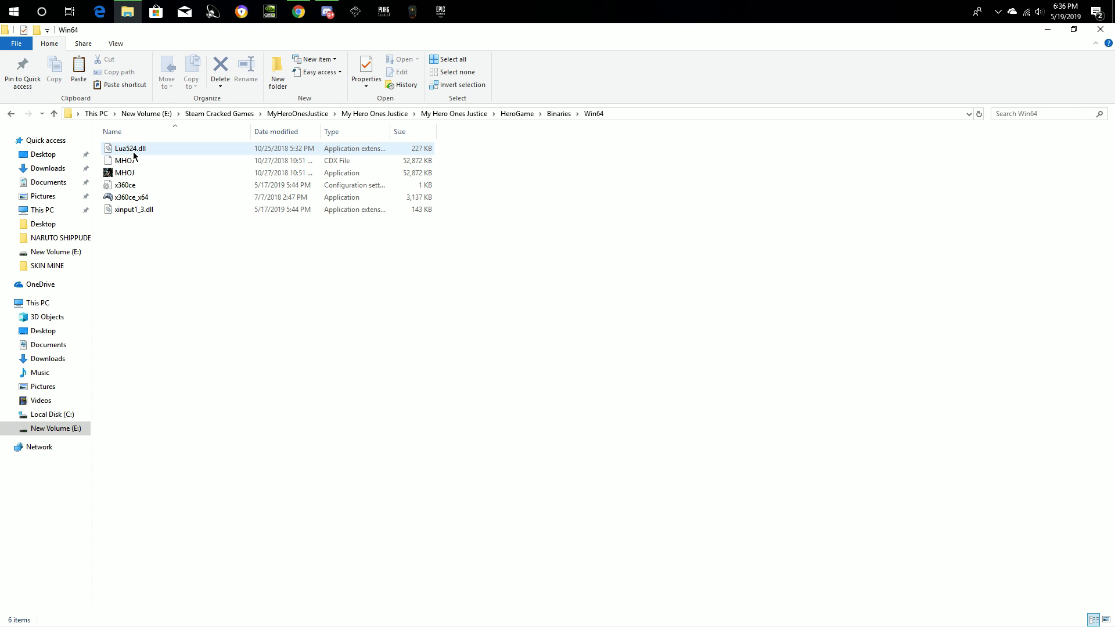
Step: Delete the old x360ce, x360ce_x64 and xinput1_3.dll files from Win64
{"action": "left_click", "coordinate": [132, 197]}
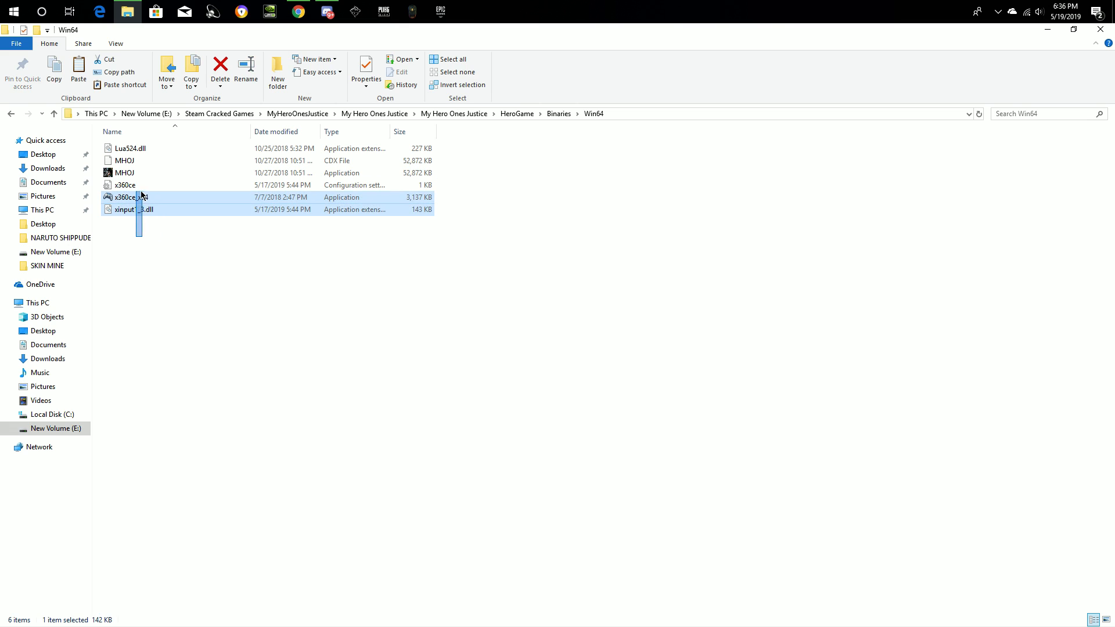
{"action": "left_click", "coordinate": [196, 219]}
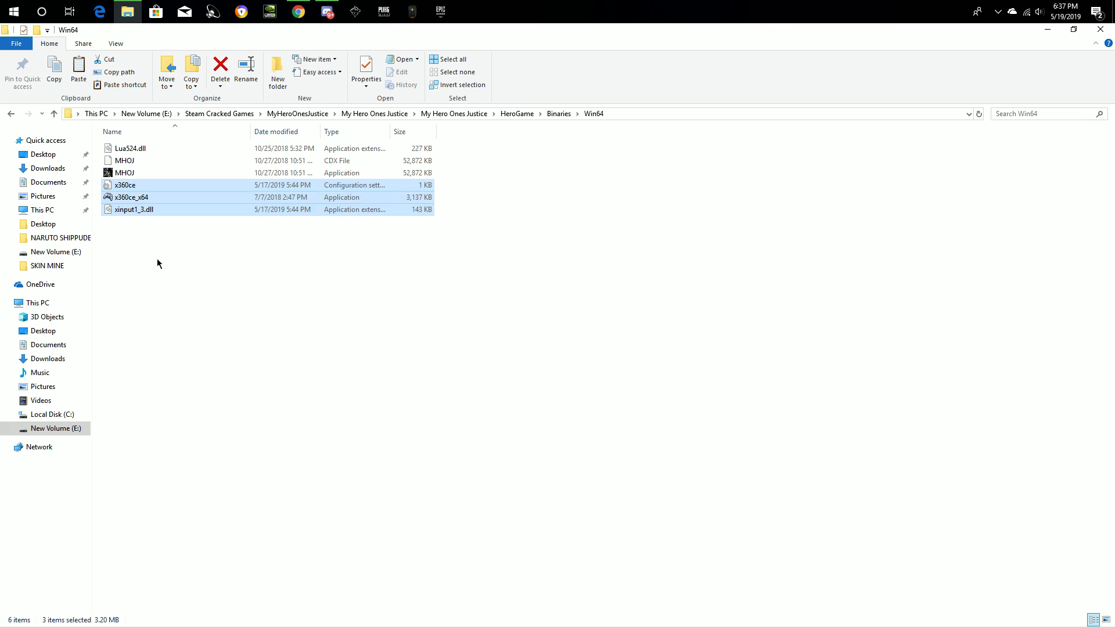
{"action": "right_click", "coordinate": [130, 197]}
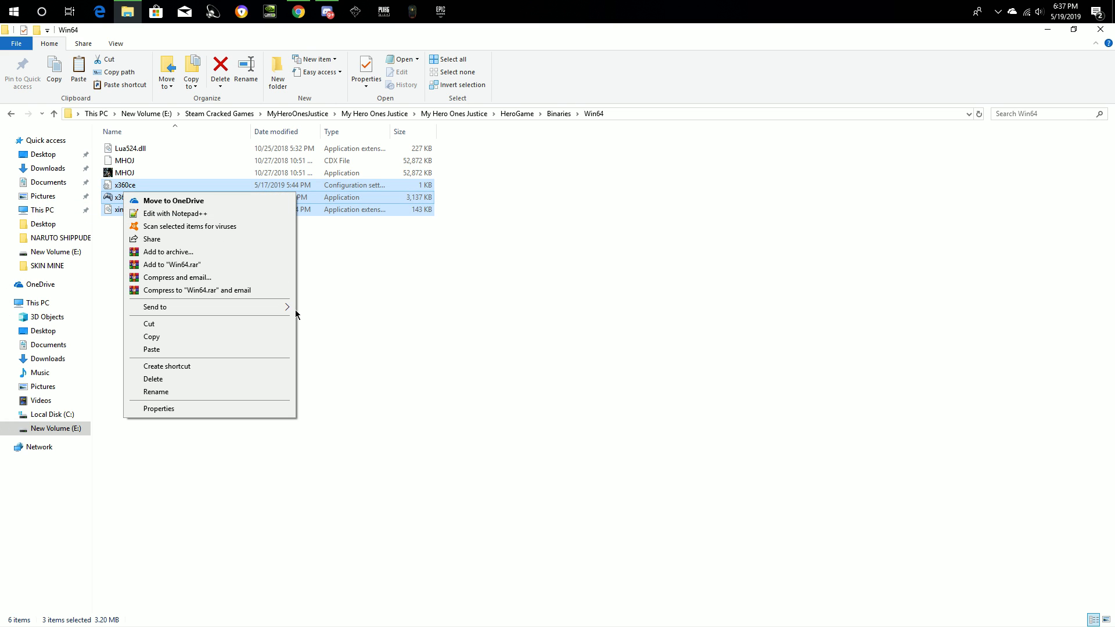
{"action": "left_click", "coordinate": [153, 380]}
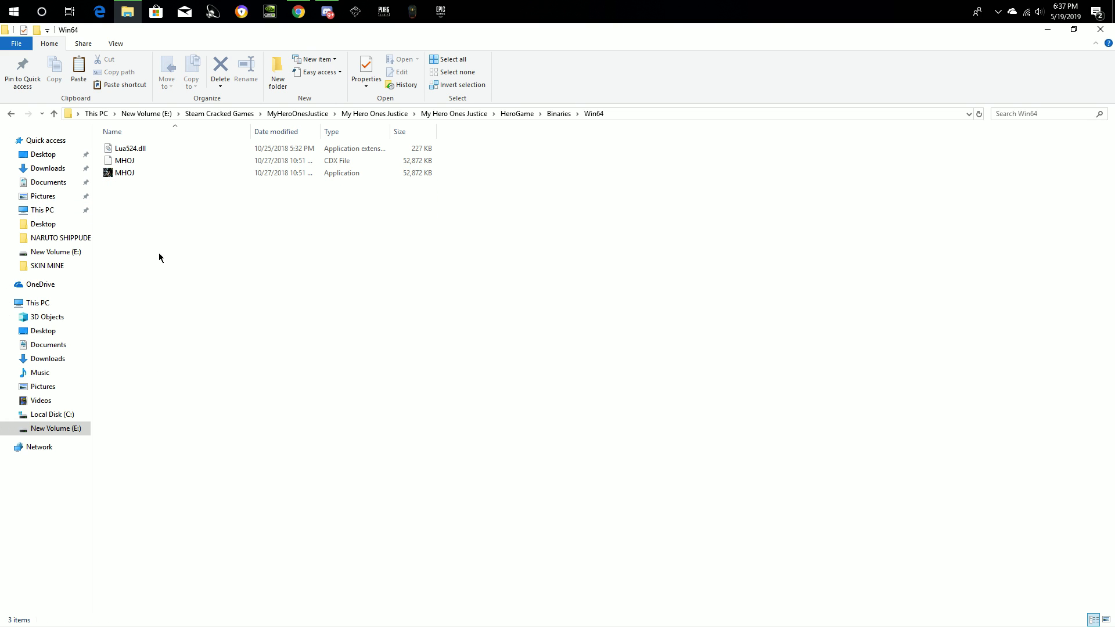
{"action": "mouse_move", "coordinate": [439, 304]}
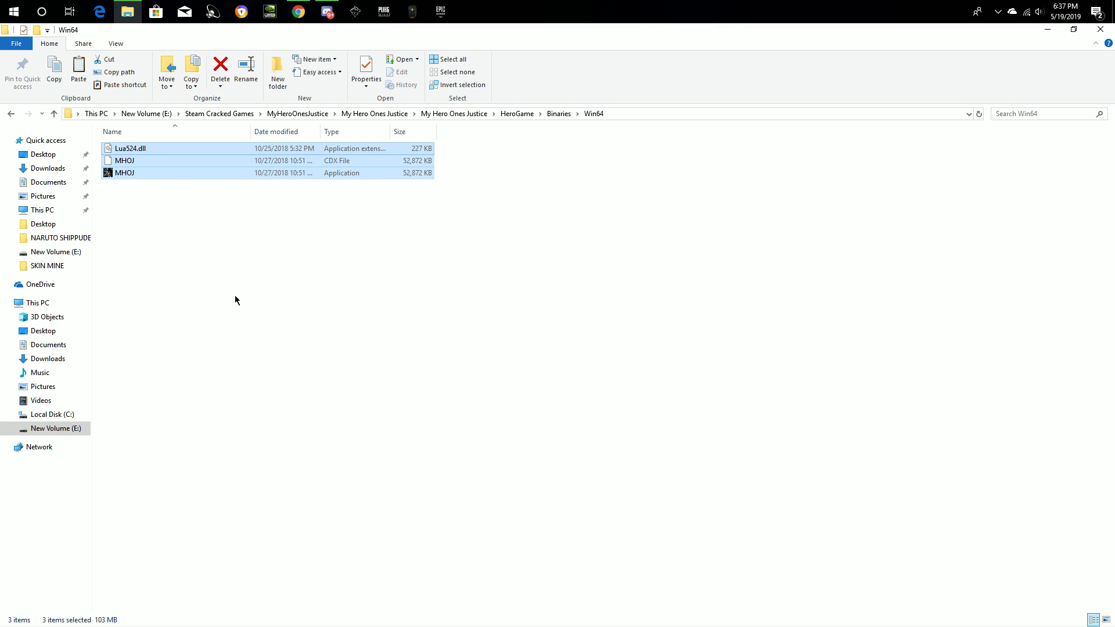
Step: Paste the copied x360ce_x64 application into Win64 and select it
{"action": "right_click", "coordinate": [235, 300]}
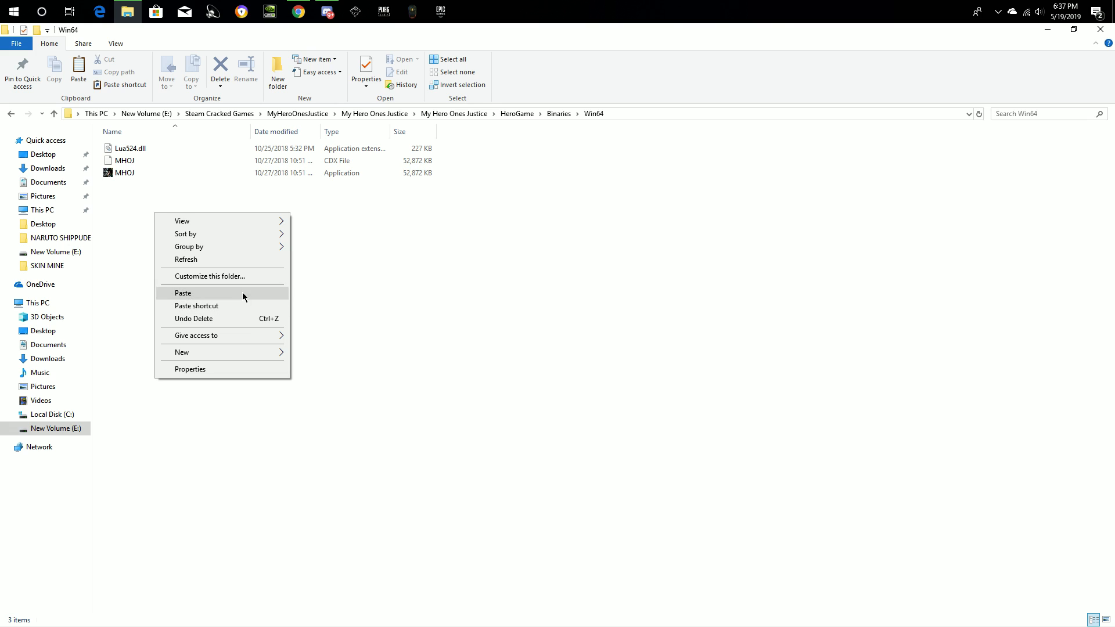
{"action": "left_click", "coordinate": [183, 293]}
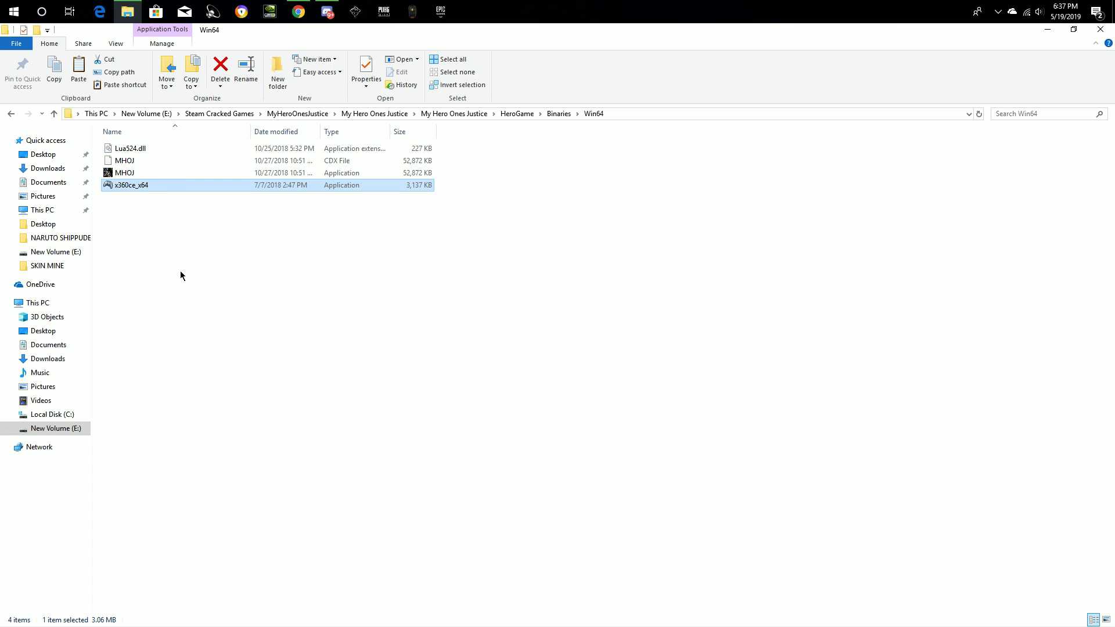
{"action": "left_click", "coordinate": [145, 272]}
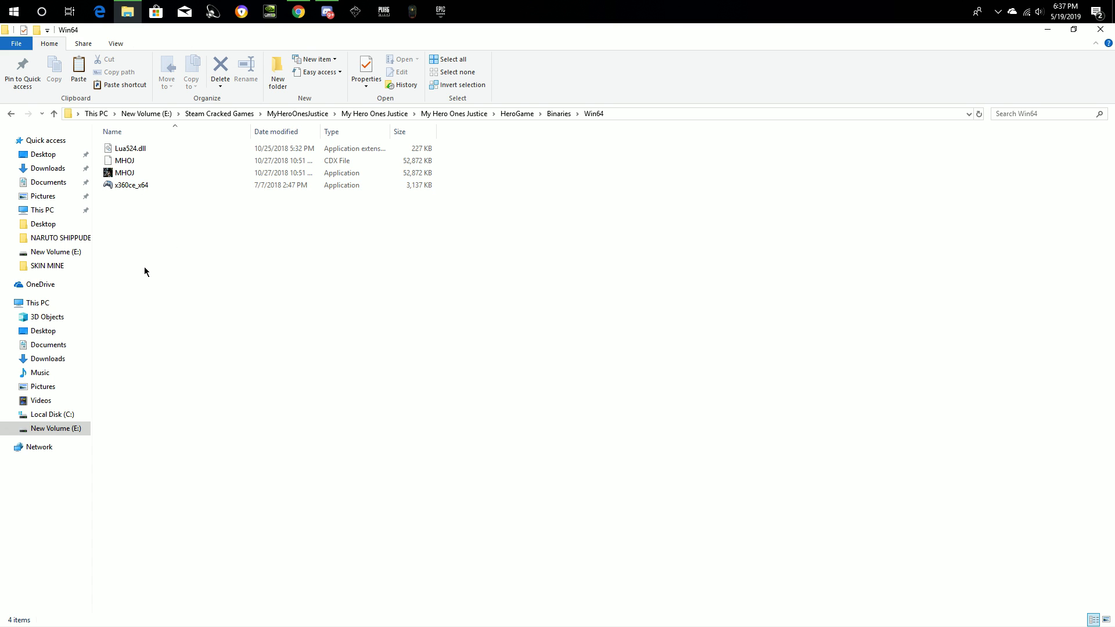
{"action": "mouse_move", "coordinate": [131, 185]}
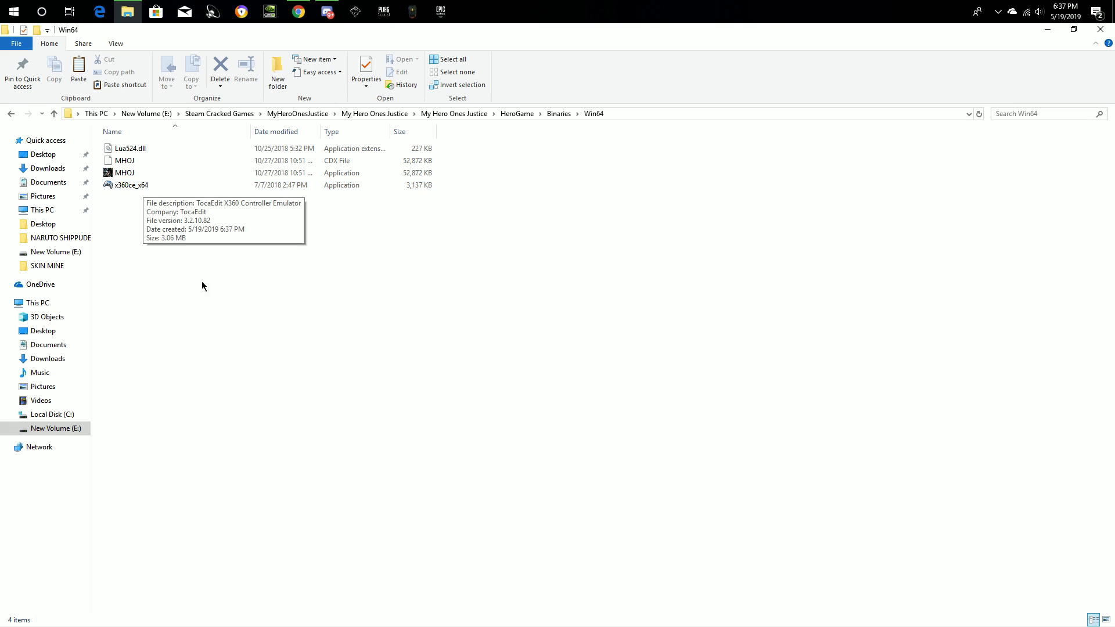
{"action": "left_click", "coordinate": [131, 184]}
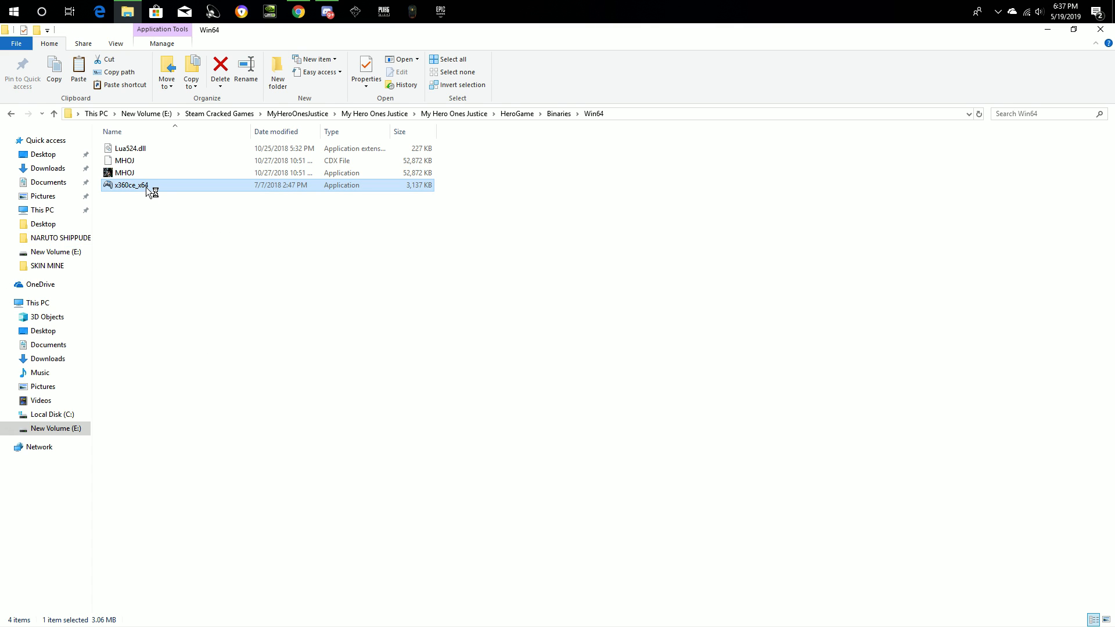
{"action": "mouse_move", "coordinate": [390, 207]}
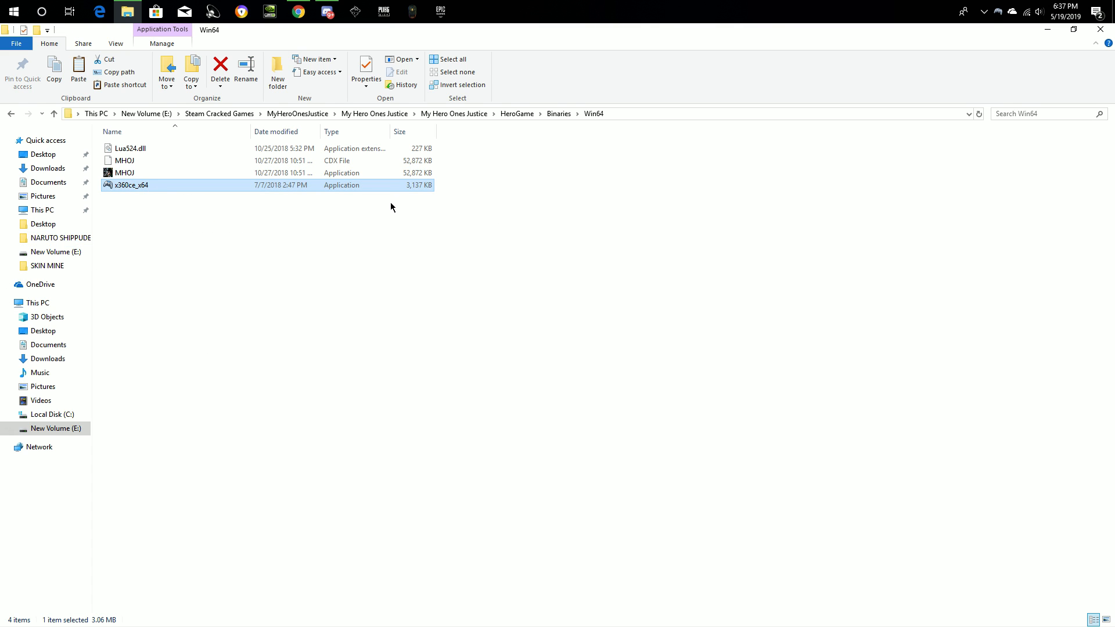
Step: Launch x360ce_x64 and load the online MHOJ.exe settings for the wireless controller
{"action": "double_click", "coordinate": [130, 185]}
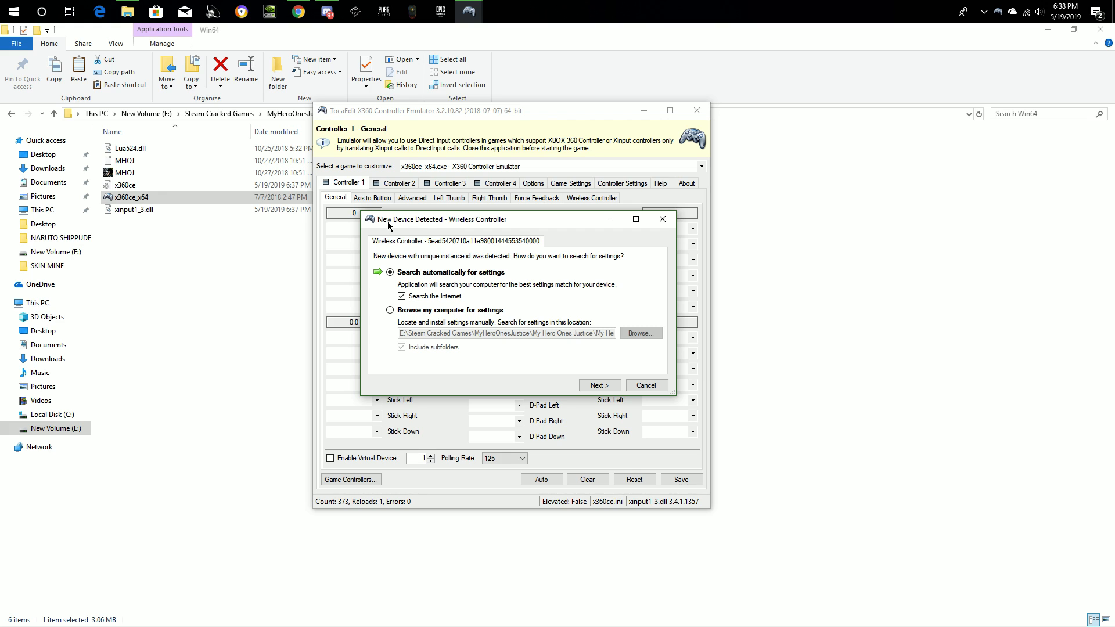
{"action": "mouse_move", "coordinate": [499, 226]}
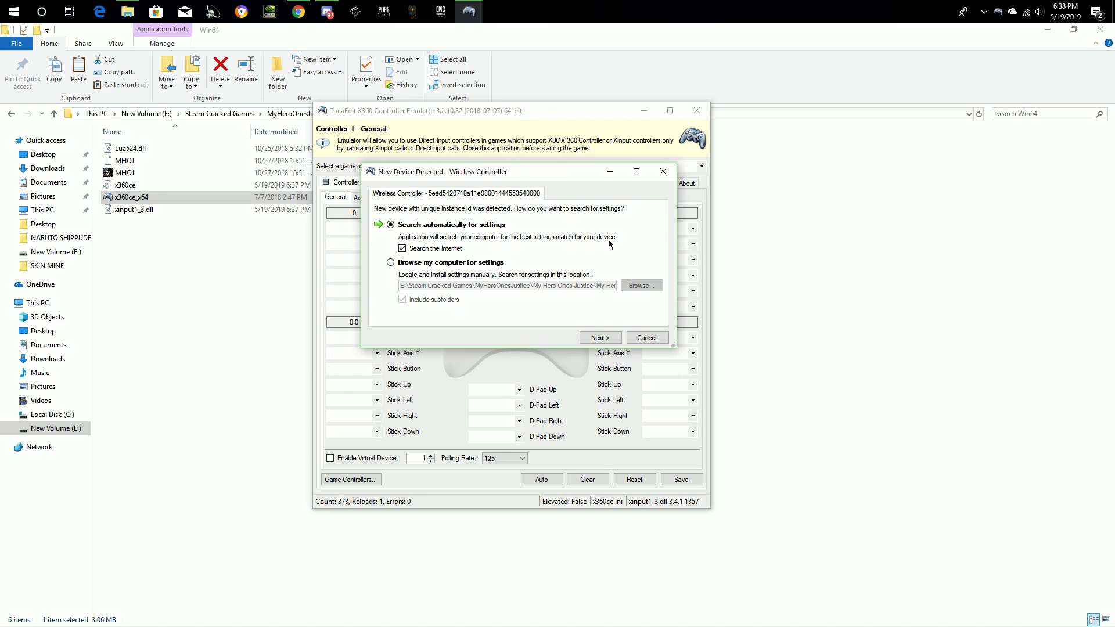
{"action": "left_click", "coordinate": [599, 337]}
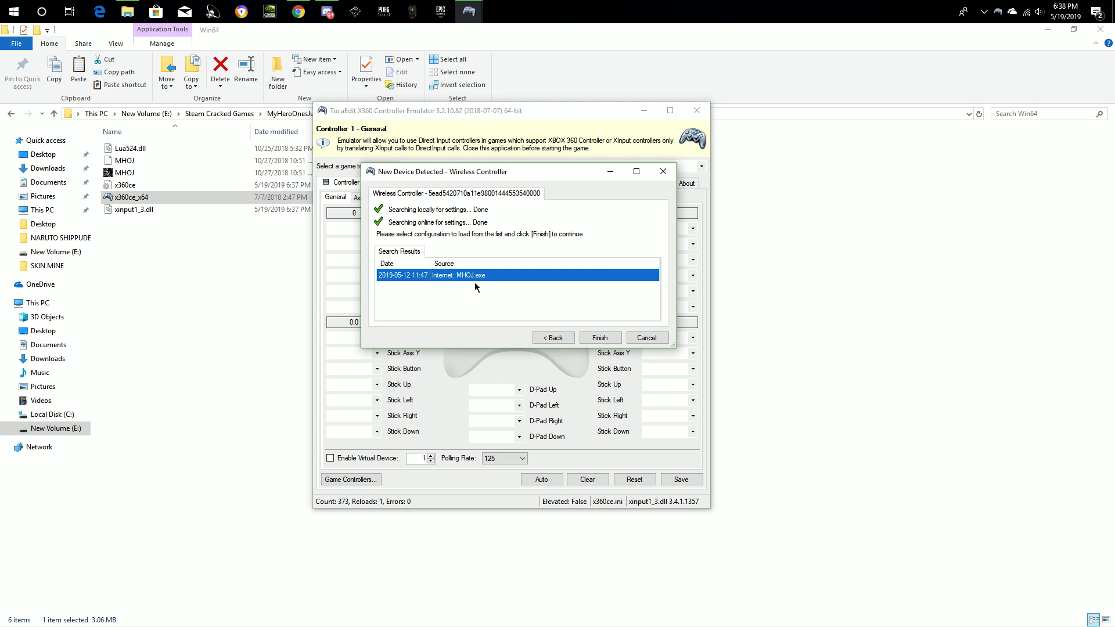
{"action": "mouse_move", "coordinate": [488, 229]}
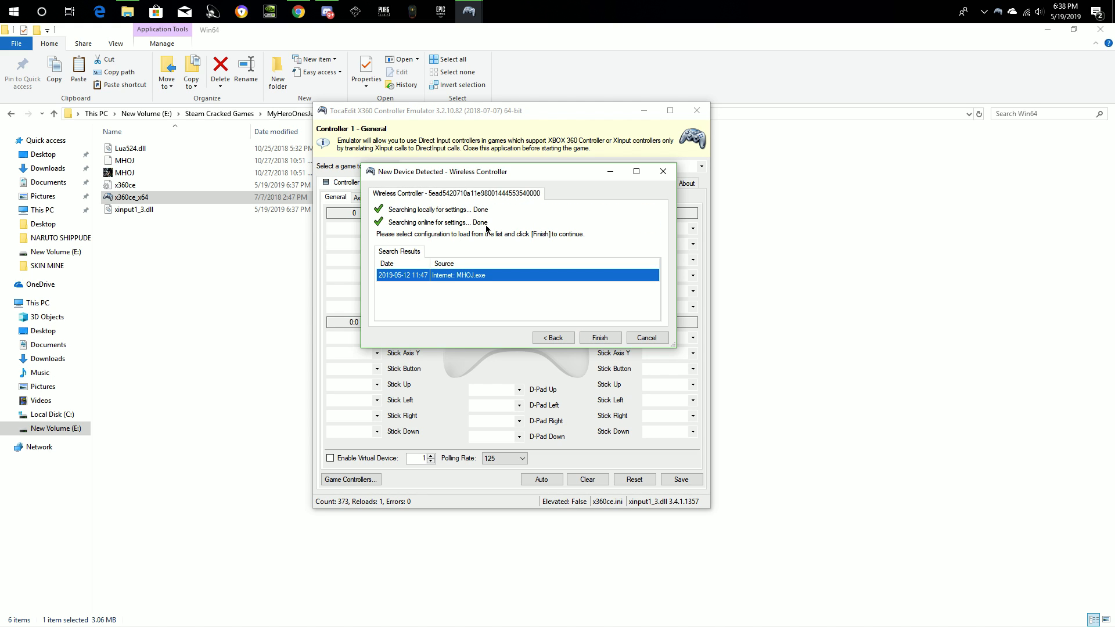
{"action": "mouse_move", "coordinate": [381, 215]}
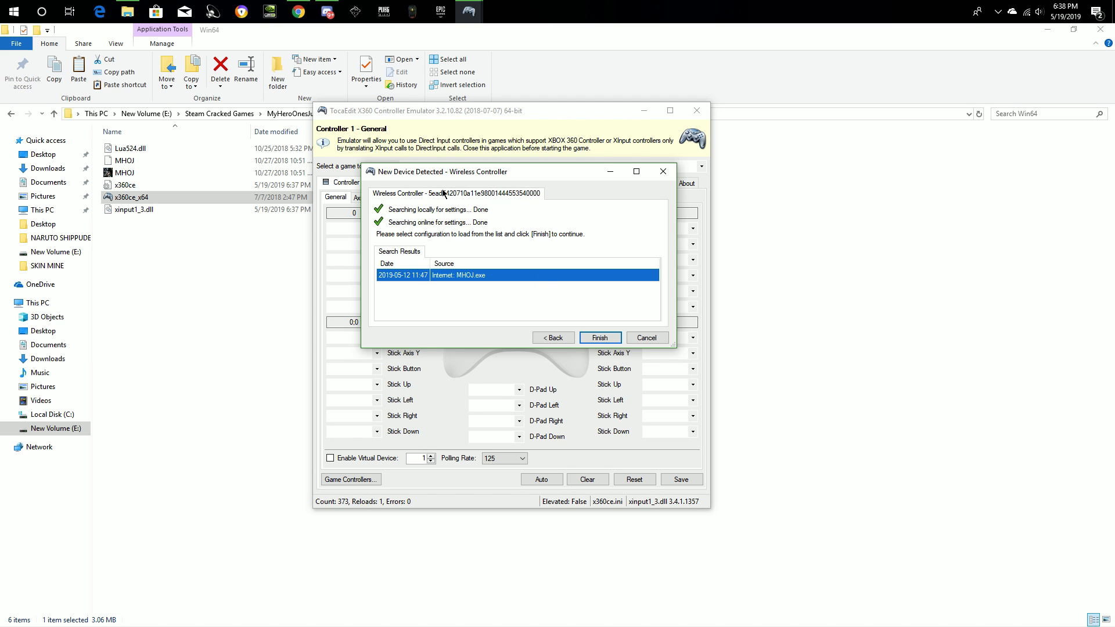
{"action": "left_click", "coordinate": [598, 337]}
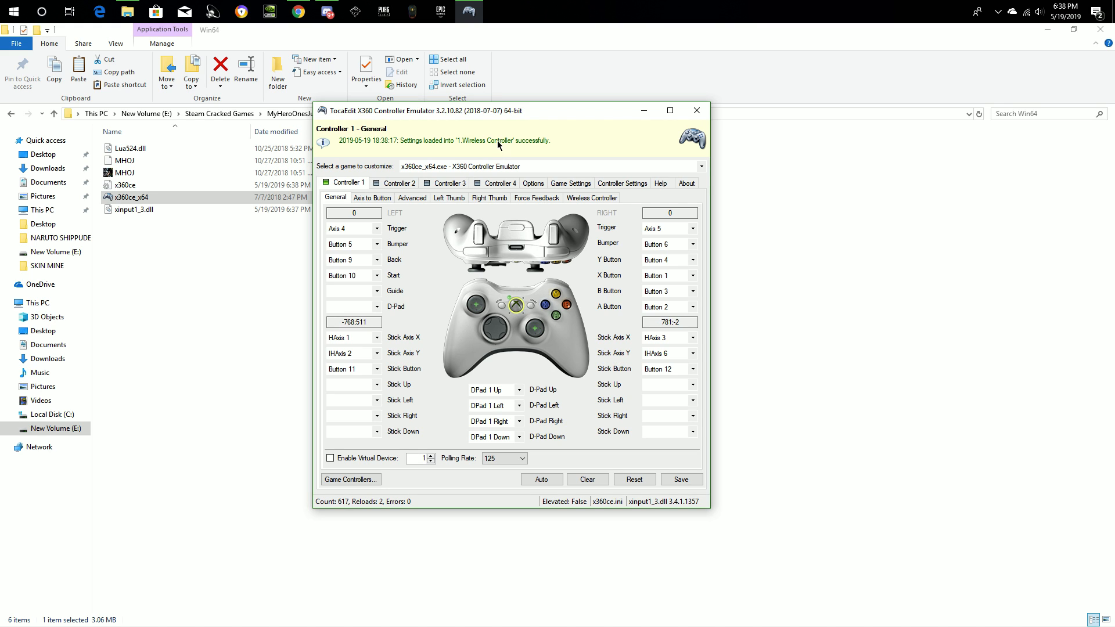
Step: Save the Controller 1 mapping for the wireless controller in x360ce
{"action": "left_click", "coordinate": [680, 479]}
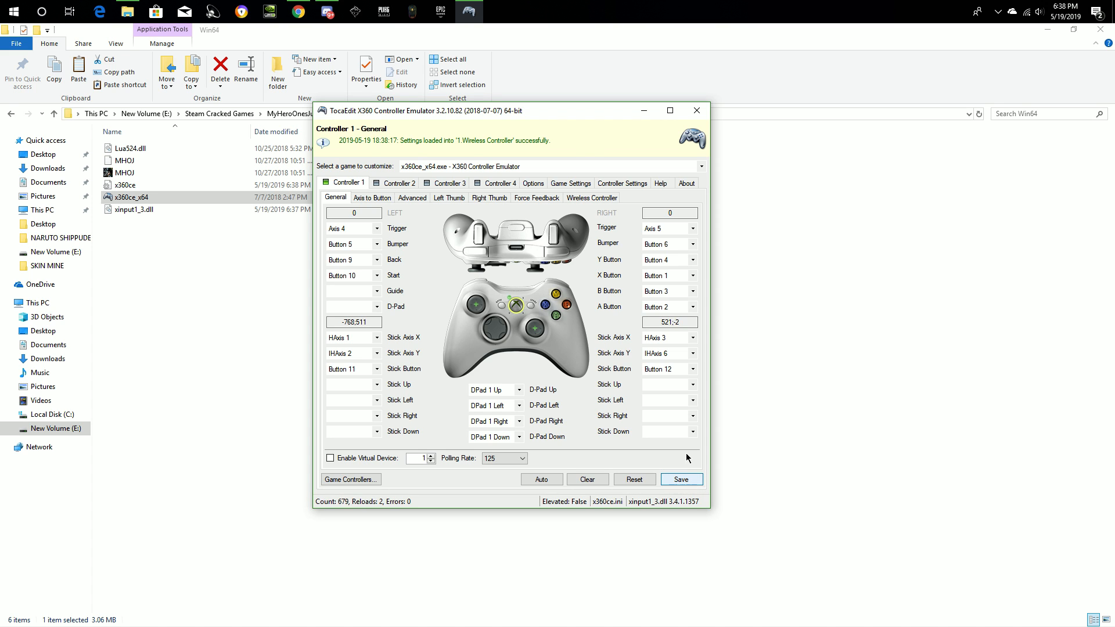
{"action": "left_click", "coordinate": [681, 479]}
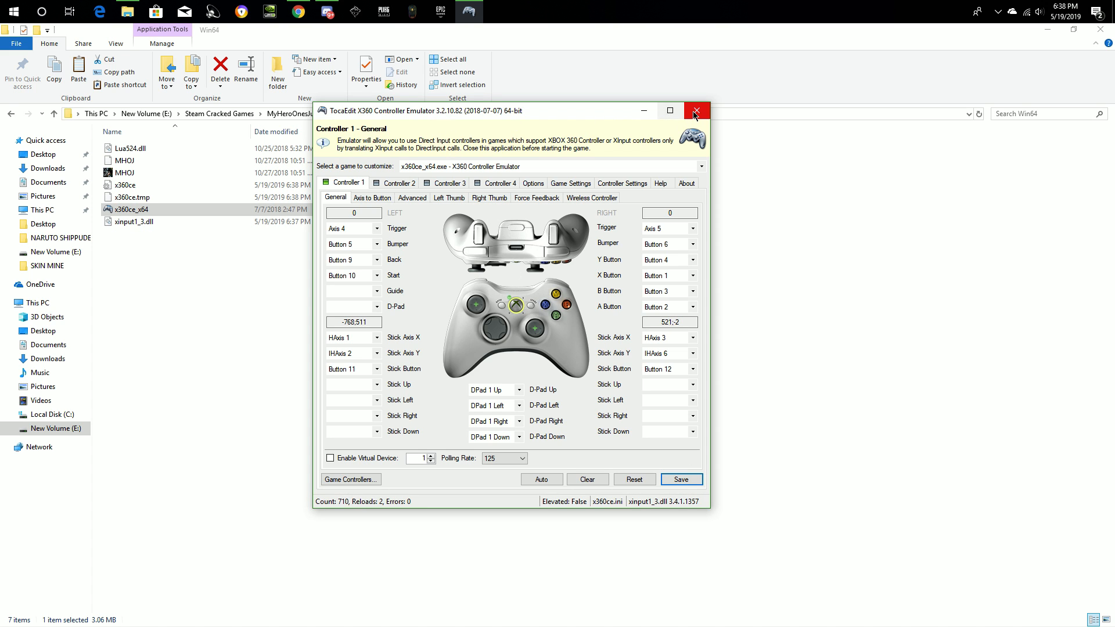
Step: Close x360ce and run MHOJ.exe from Win64 as administrator
{"action": "left_click", "coordinate": [696, 111]}
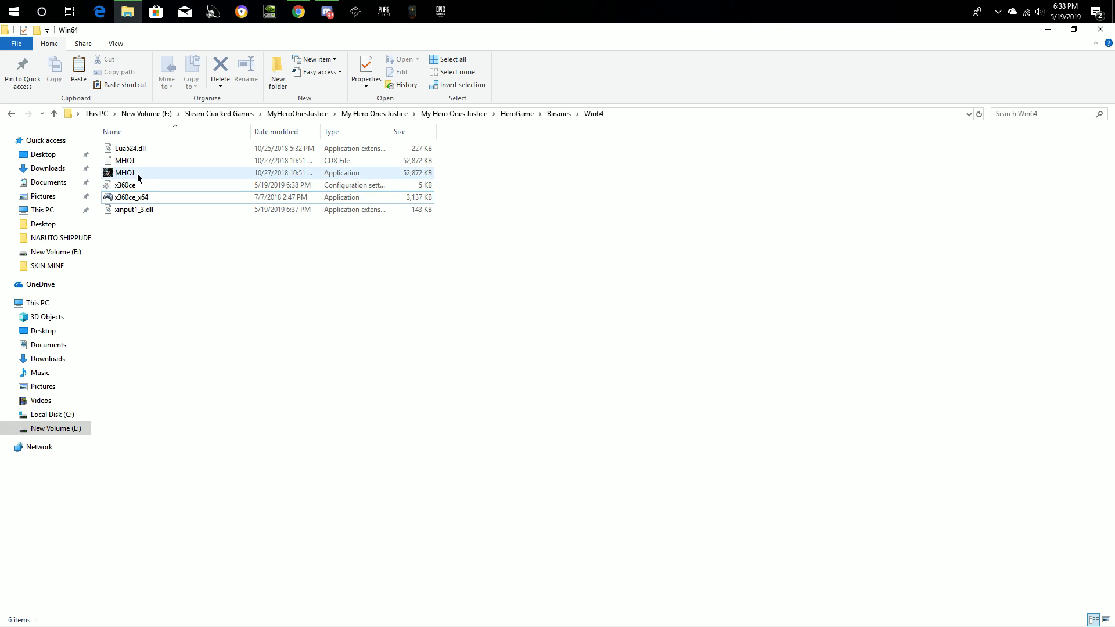
{"action": "left_click", "coordinate": [124, 173]}
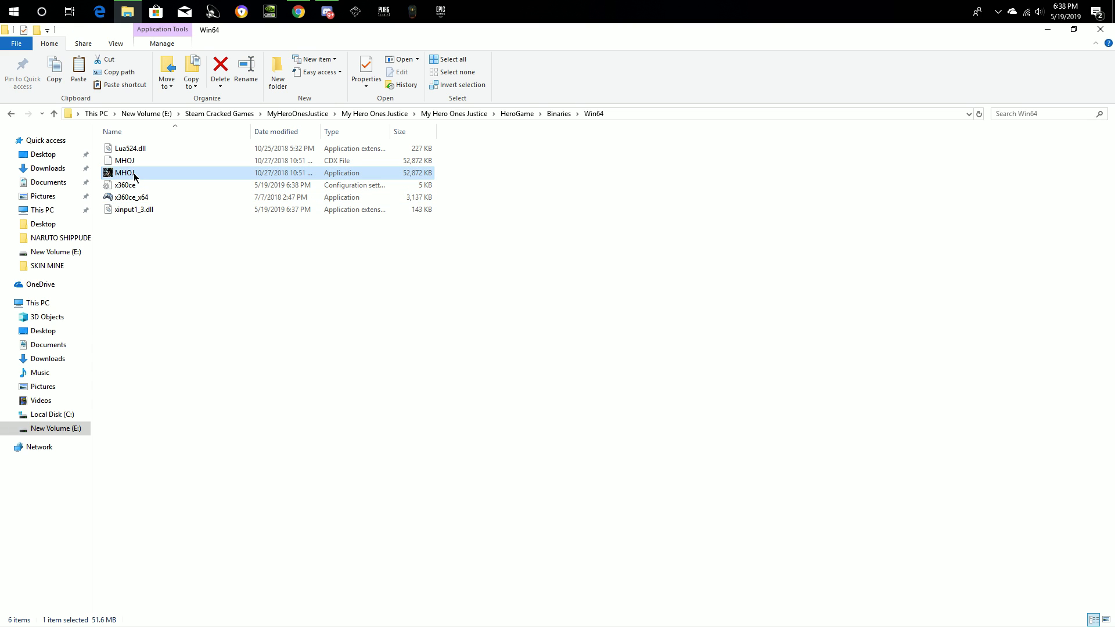
{"action": "left_click", "coordinate": [526, 183]}
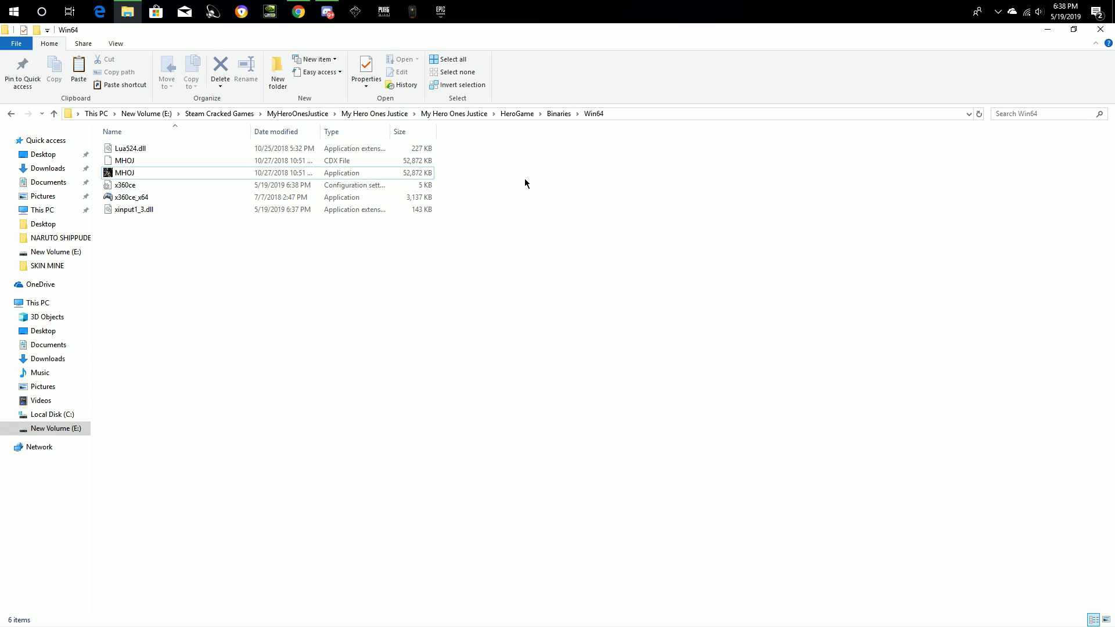
{"action": "mouse_move", "coordinate": [599, 327]}
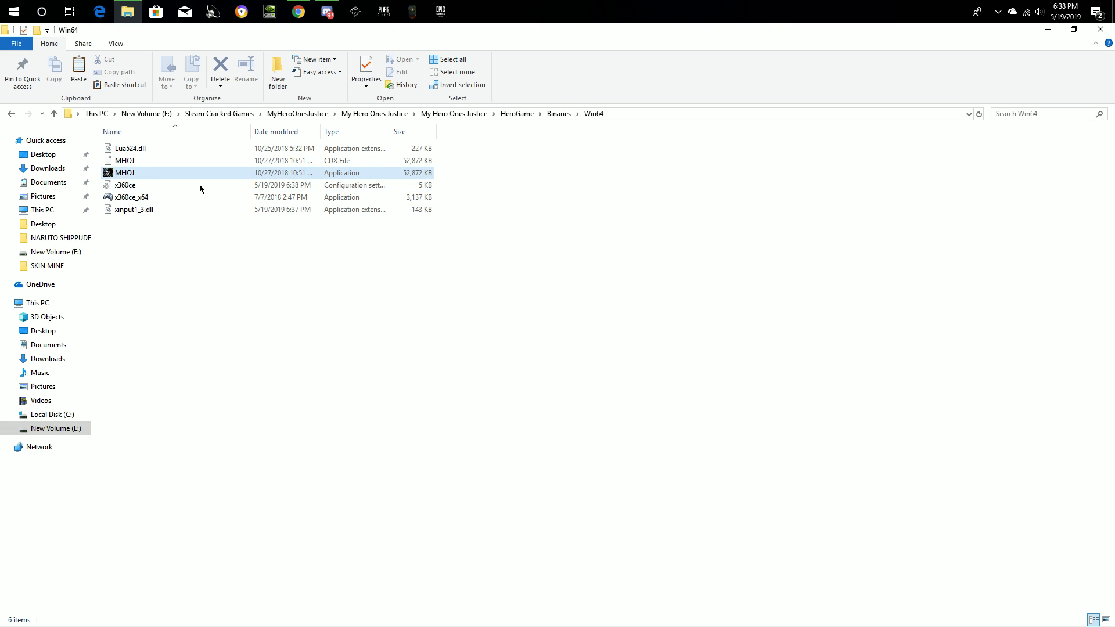
{"action": "left_click", "coordinate": [124, 173]}
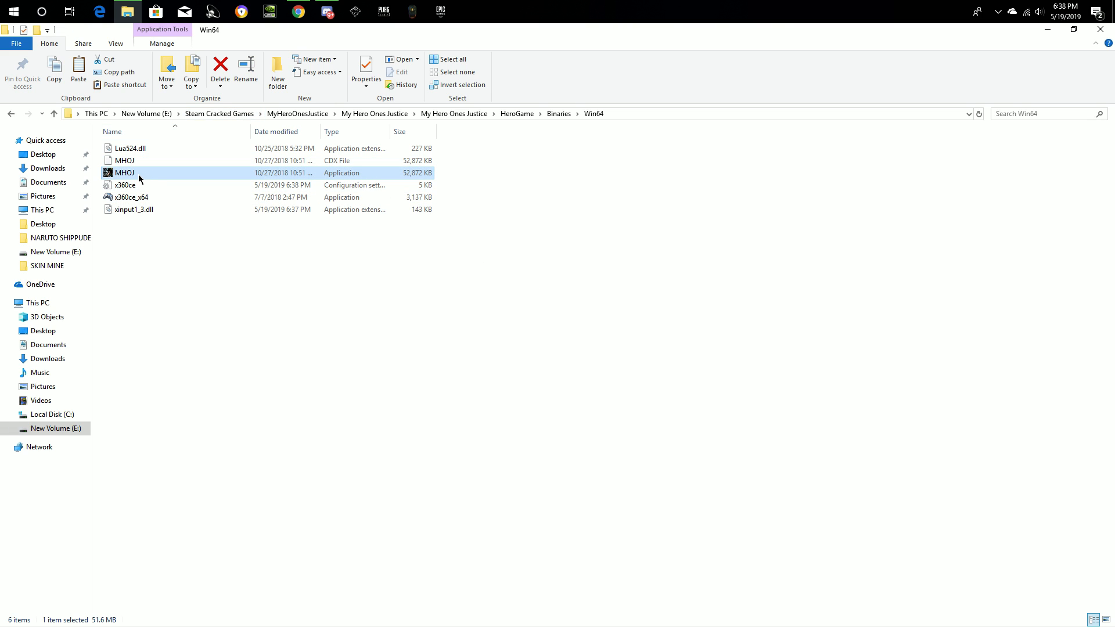
{"action": "right_click", "coordinate": [124, 173]}
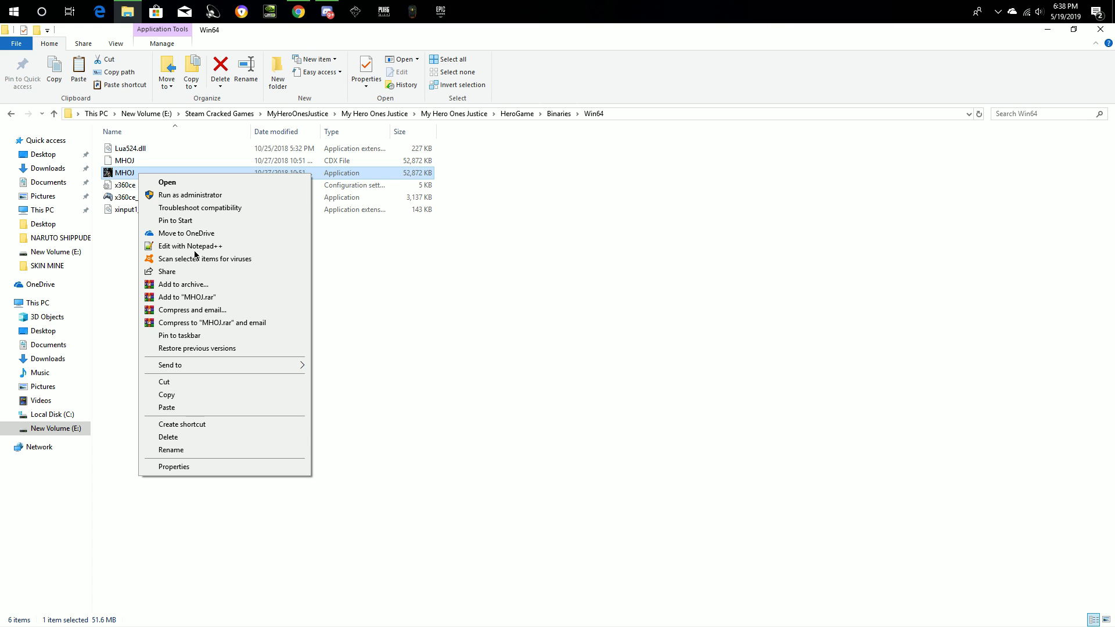
{"action": "mouse_move", "coordinate": [192, 195]}
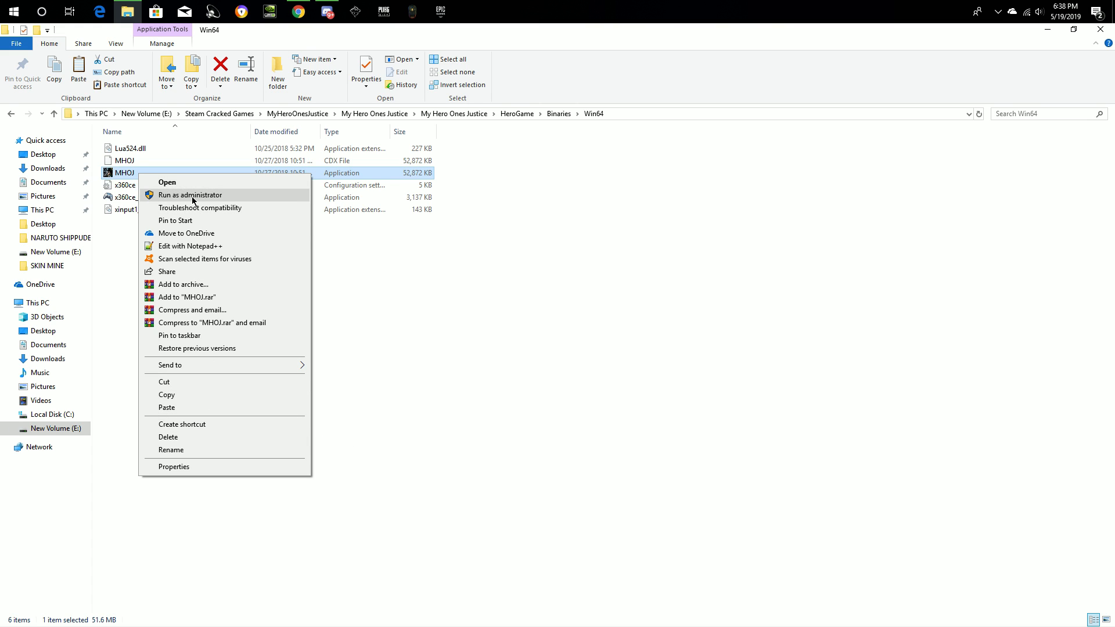
{"action": "left_click", "coordinate": [190, 195]}
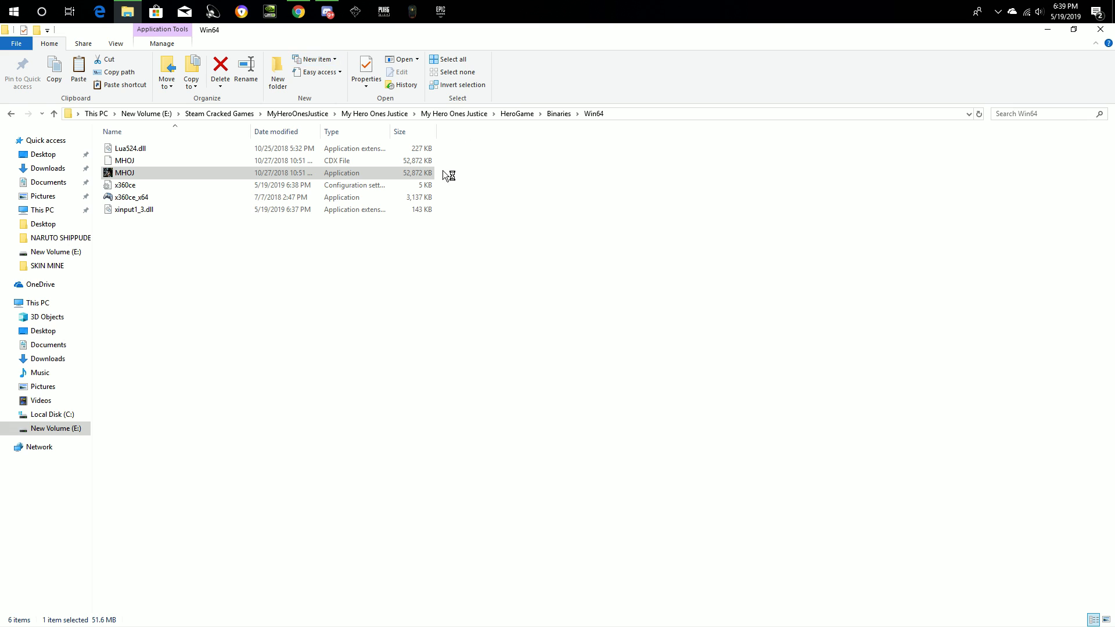
{"action": "mouse_move", "coordinate": [505, 211]}
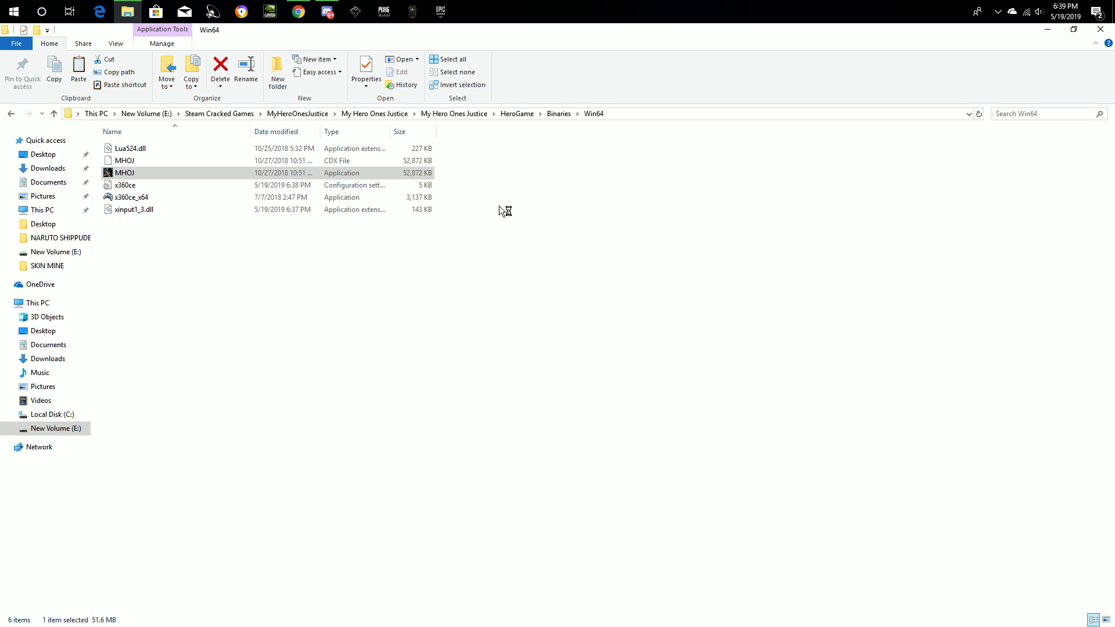
{"action": "double_click", "coordinate": [124, 173]}
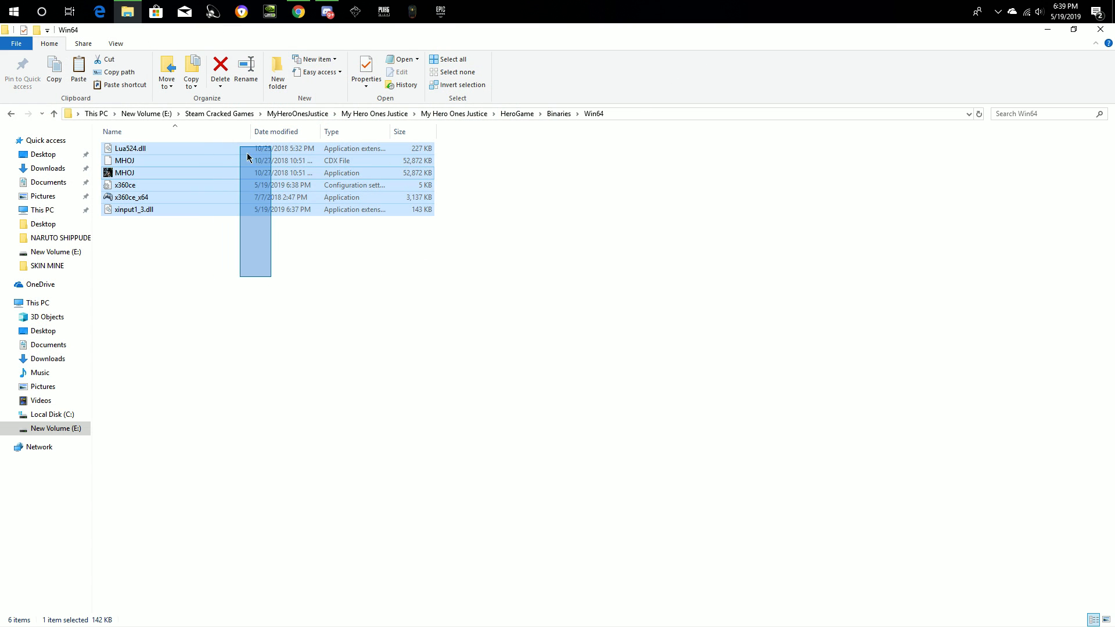
{"action": "left_click", "coordinate": [133, 210]}
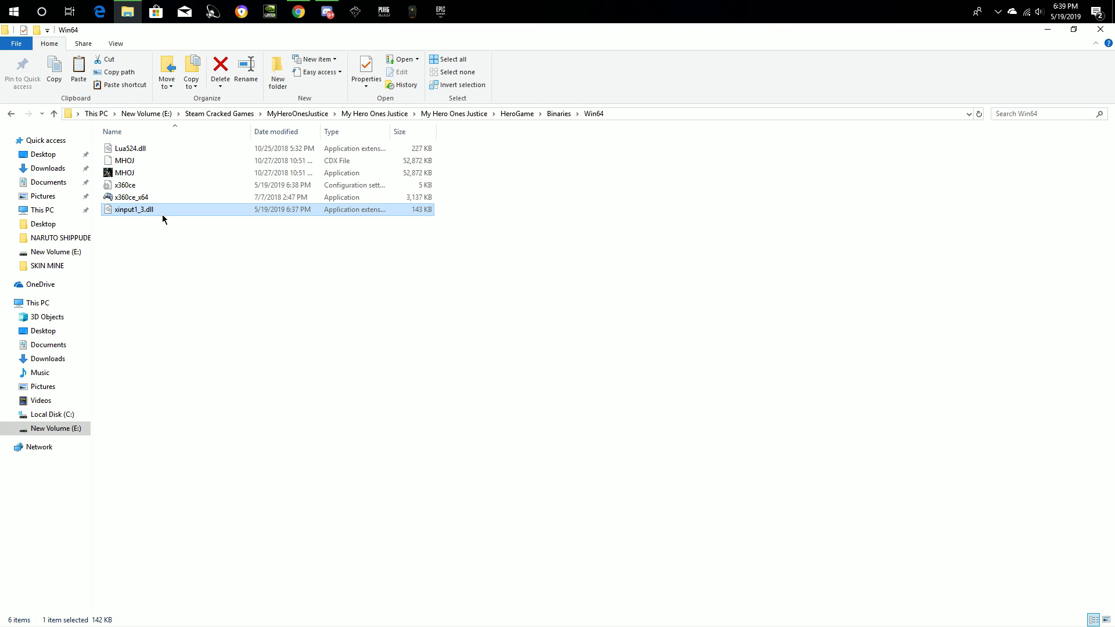
{"action": "mouse_move", "coordinate": [139, 213]}
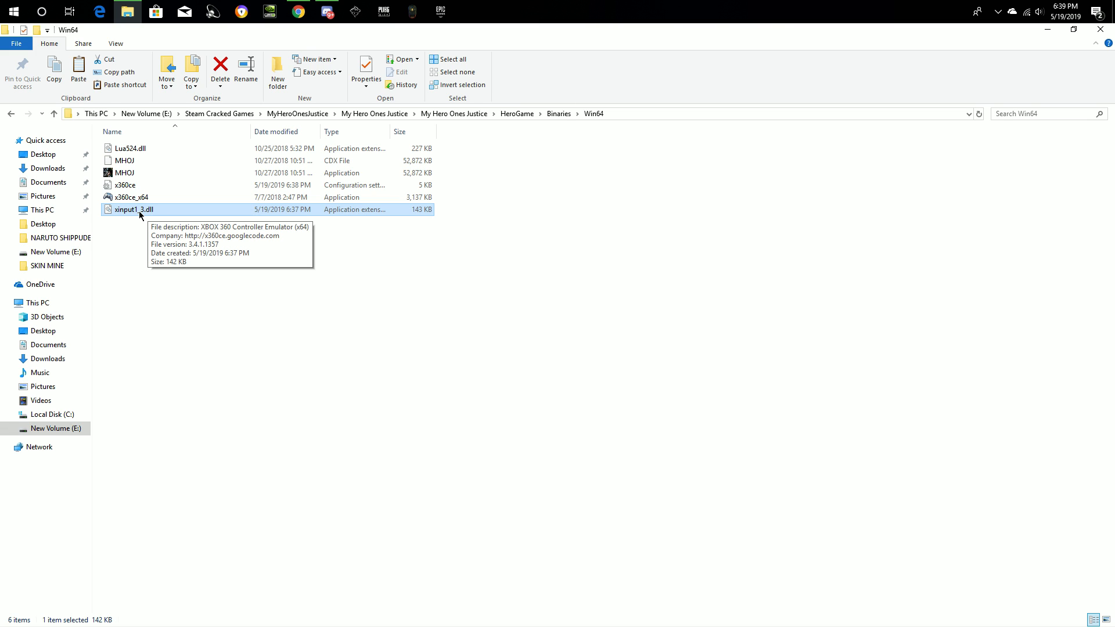
{"action": "mouse_move", "coordinate": [153, 219]}
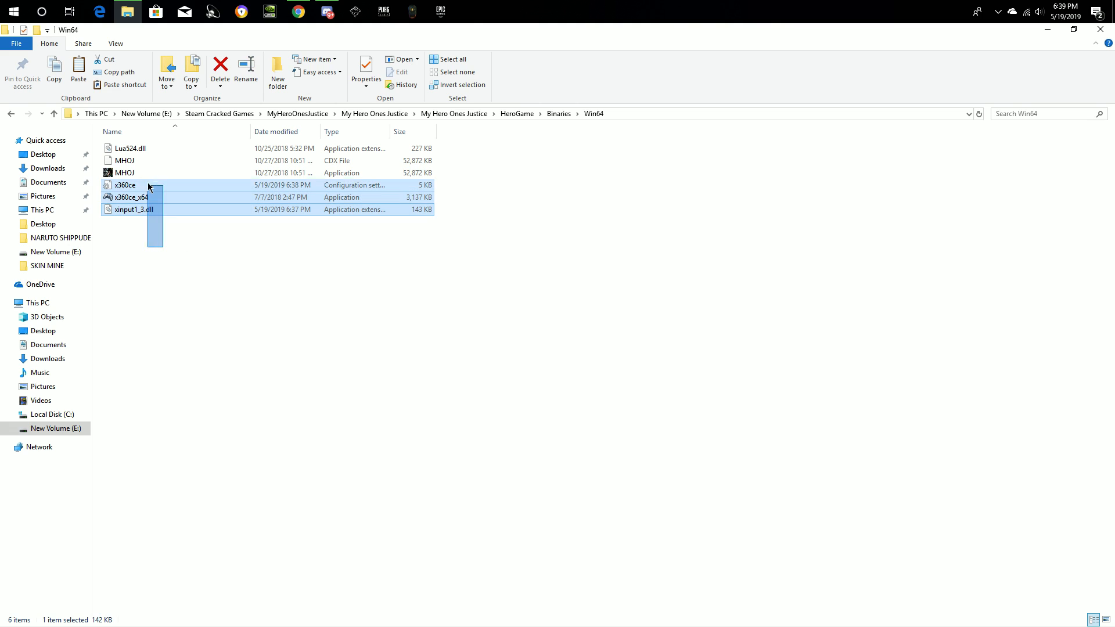
{"action": "left_click", "coordinate": [124, 173]}
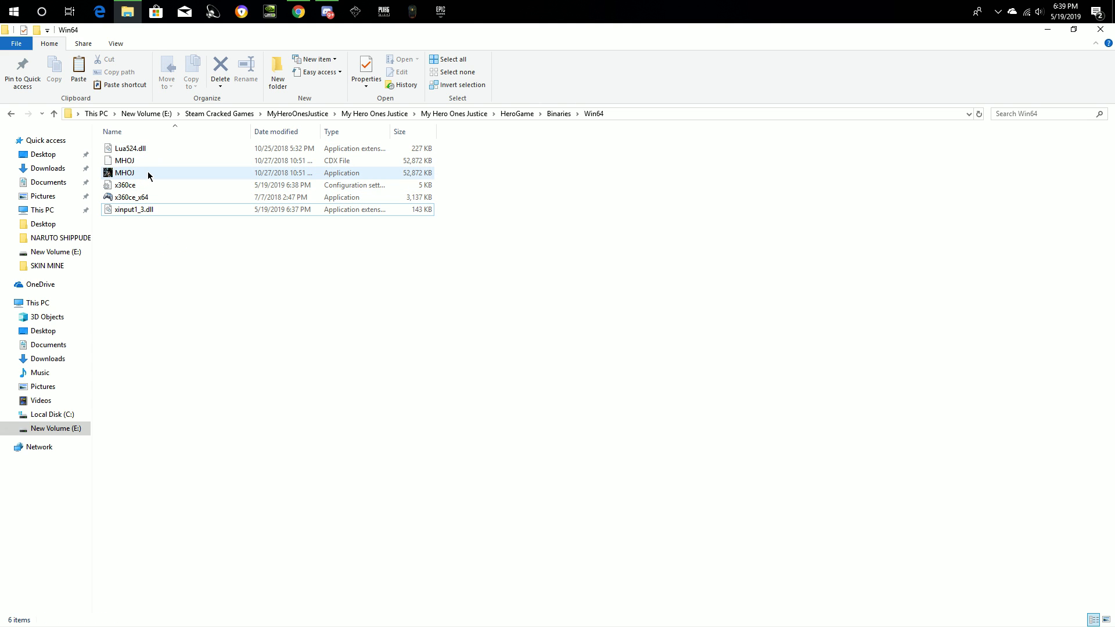
{"action": "mouse_move", "coordinate": [298, 148]}
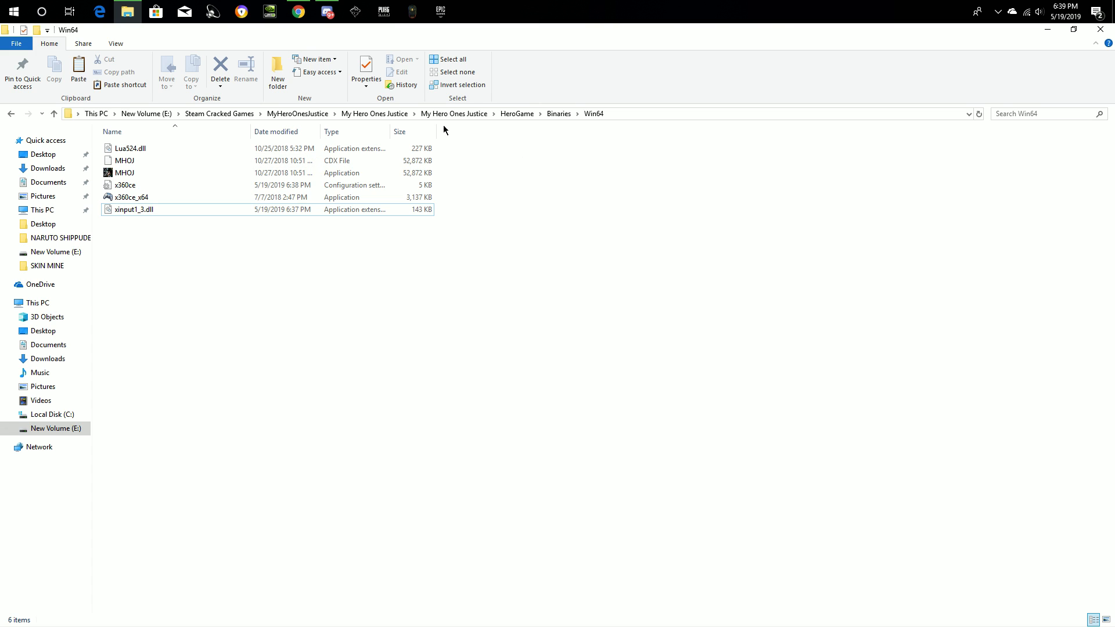
{"action": "mouse_move", "coordinate": [291, 231]}
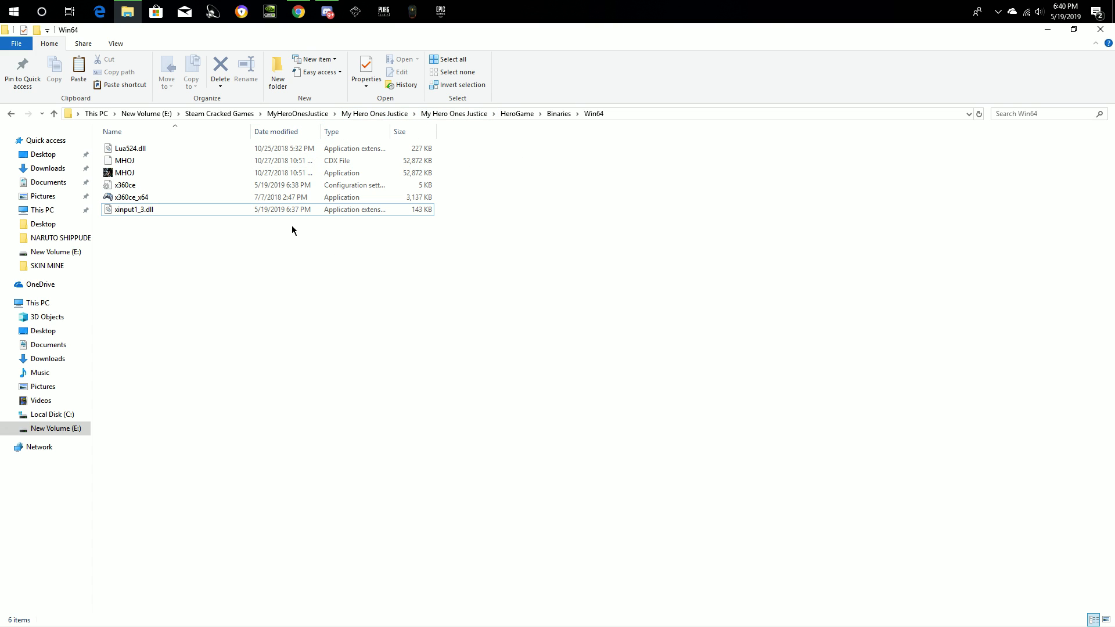
{"action": "mouse_move", "coordinate": [348, 269]}
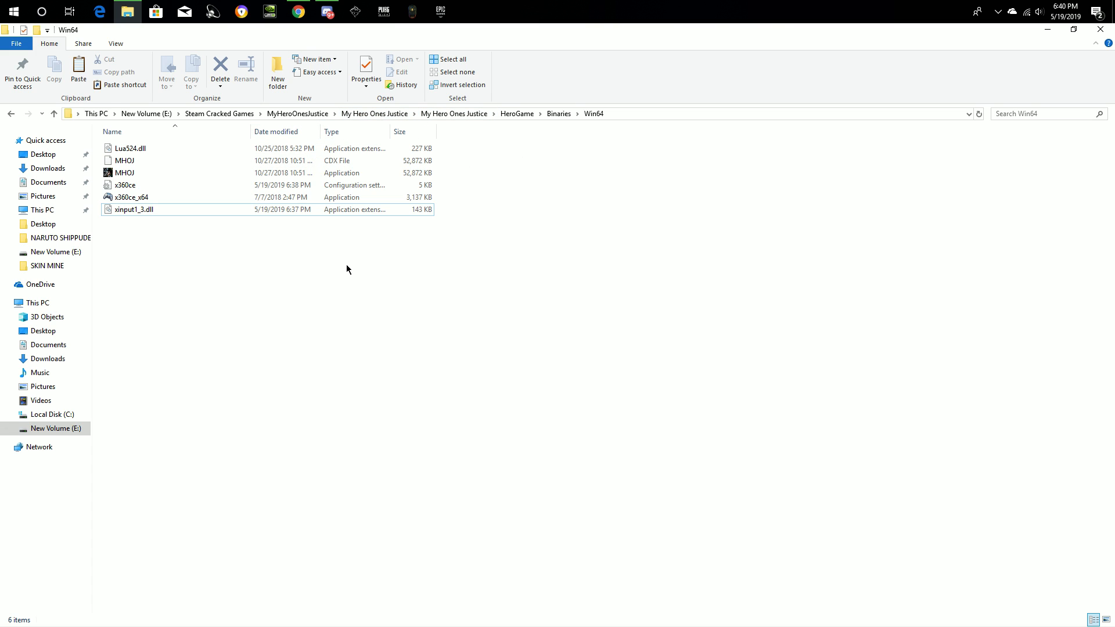
{"action": "mouse_move", "coordinate": [380, 226]}
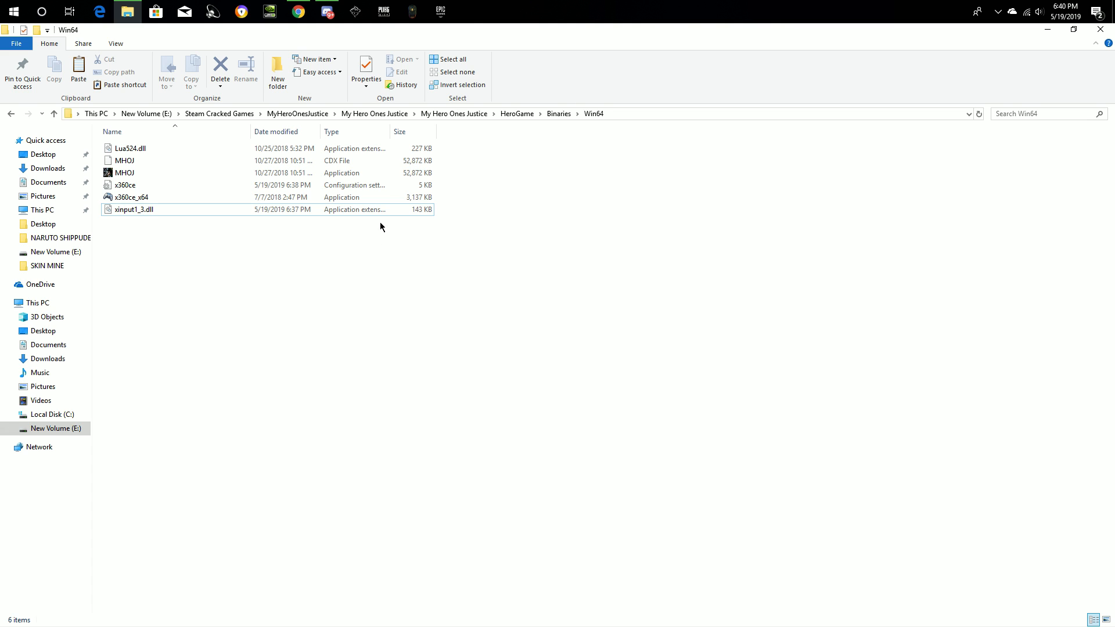
{"action": "left_click_drag", "start_coordinate": [380, 227], "coordinate": [344, 145]}
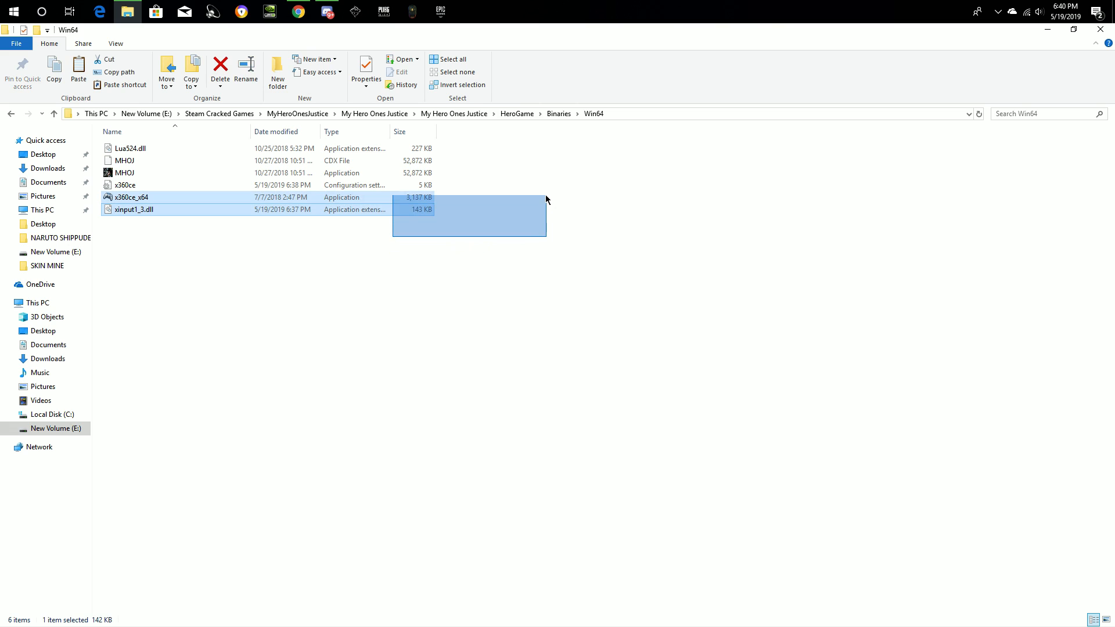
{"action": "left_click", "coordinate": [420, 265]}
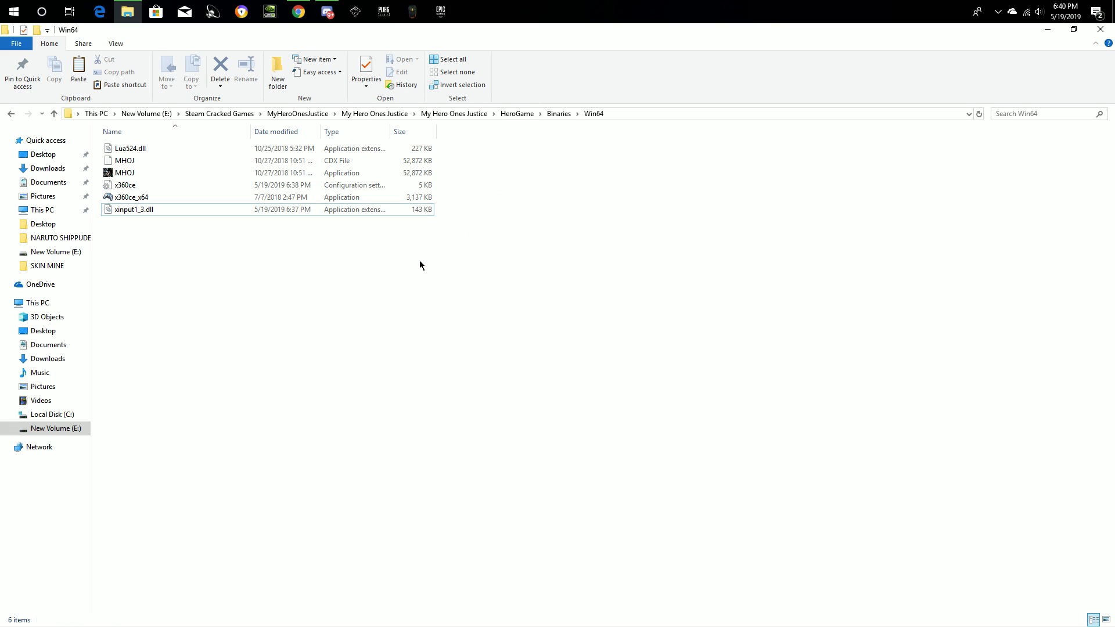